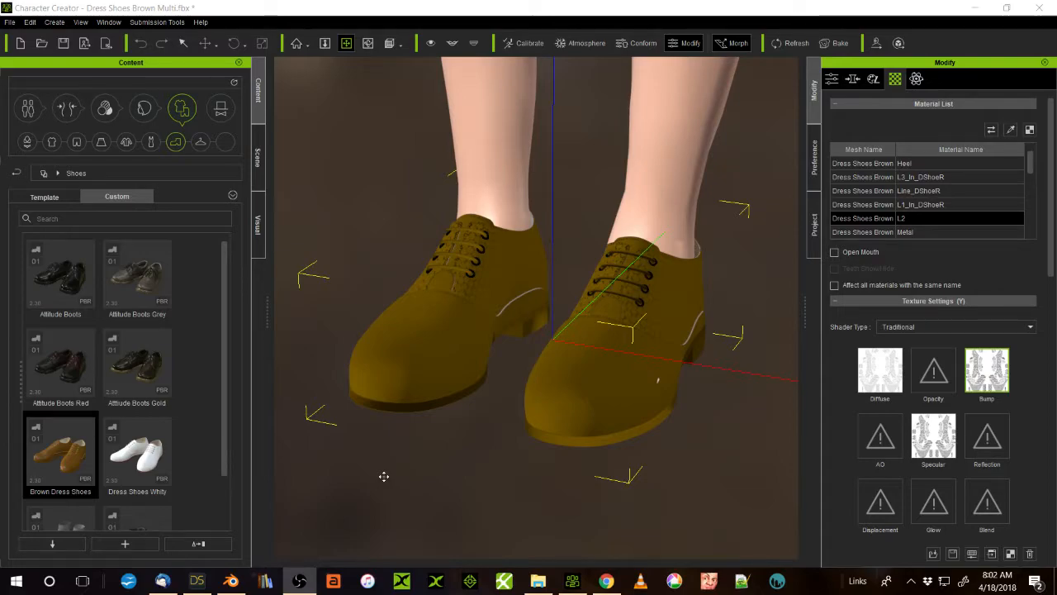
mouse_move(494, 423)
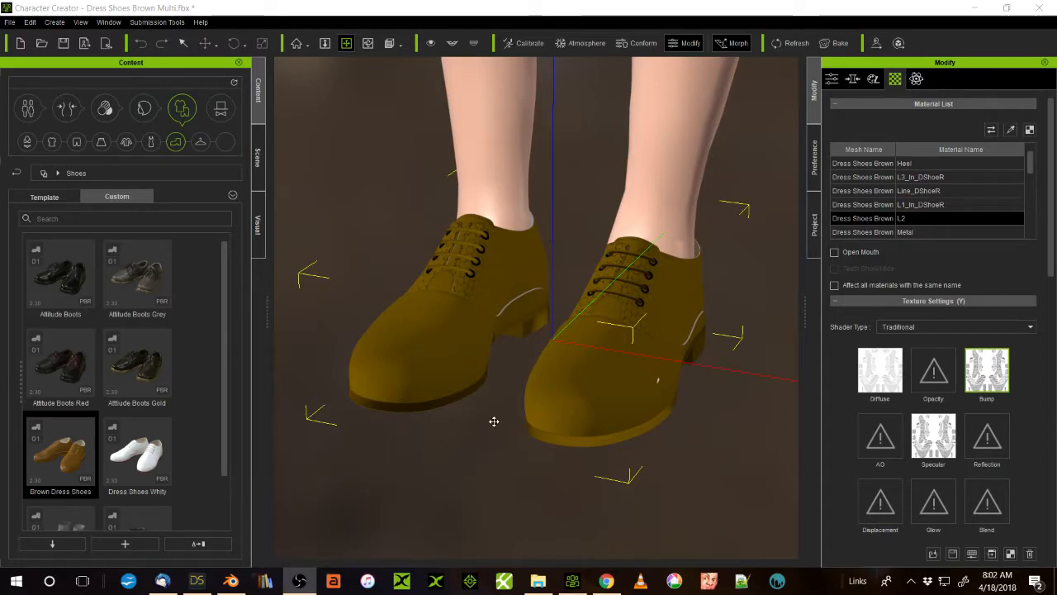
mouse_move(520, 393)
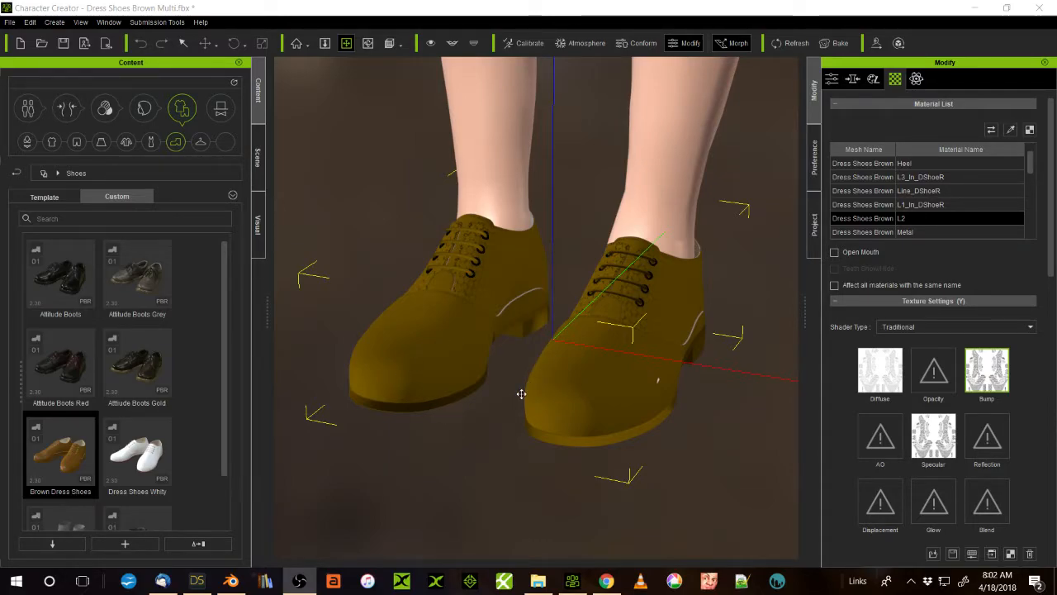
mouse_move(499, 431)
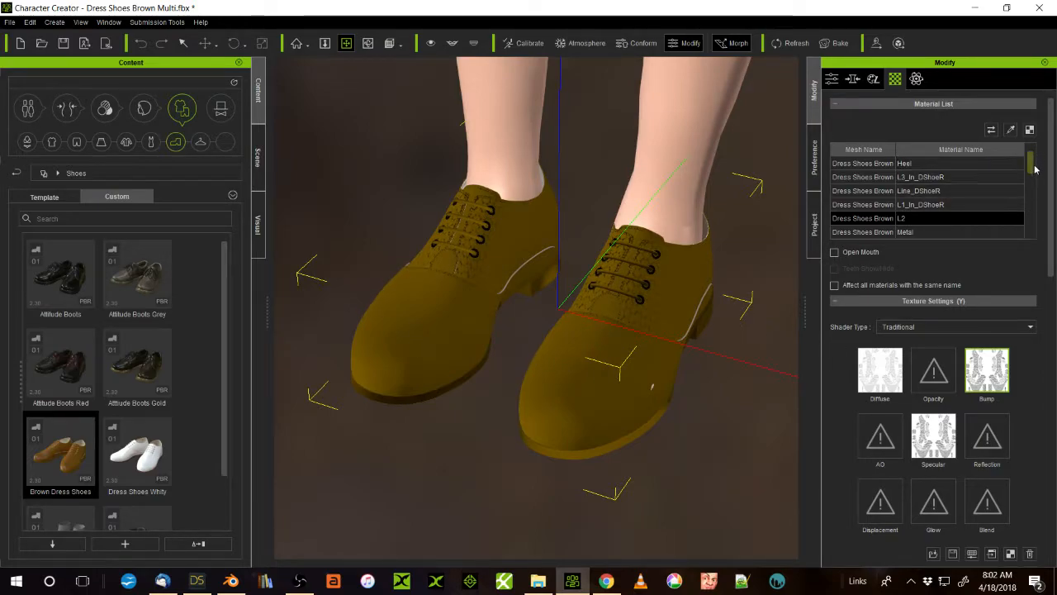
Review the shoes' Lace and L2 materials in the material list
scroll("down", 3)
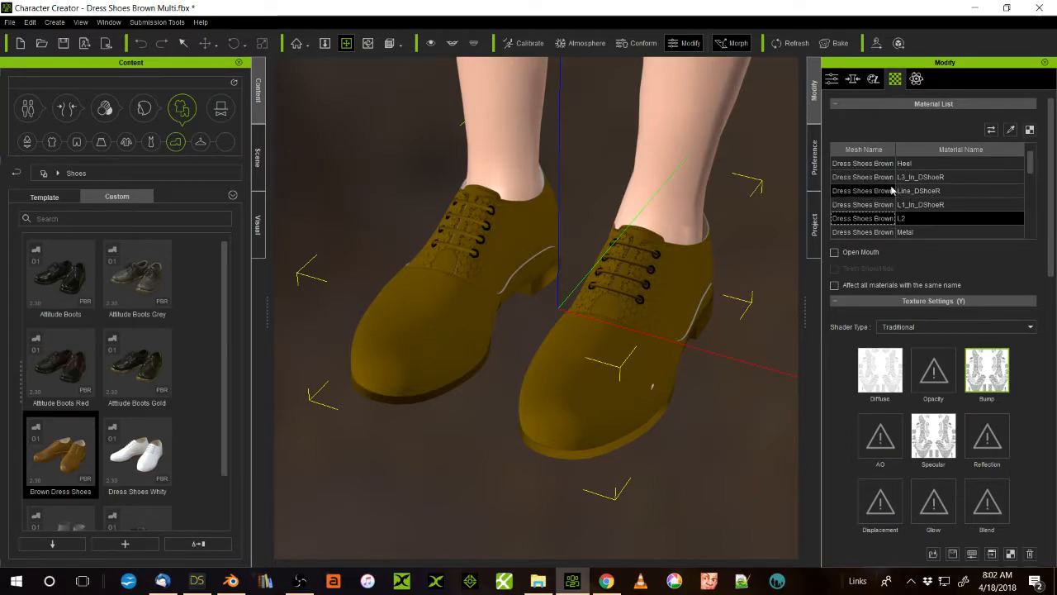
scroll("down", 3)
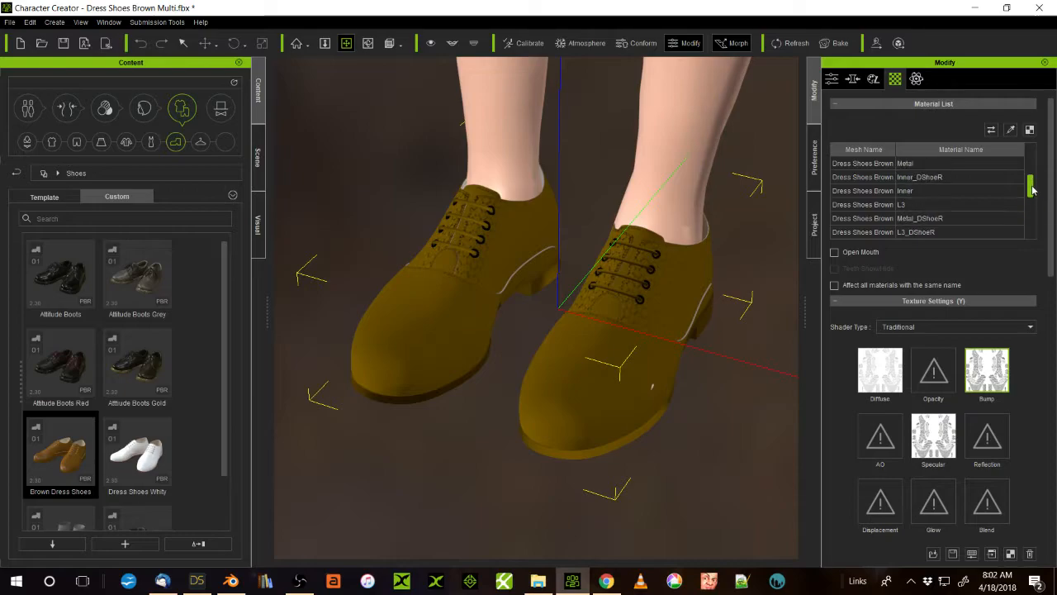
scroll("down", 3)
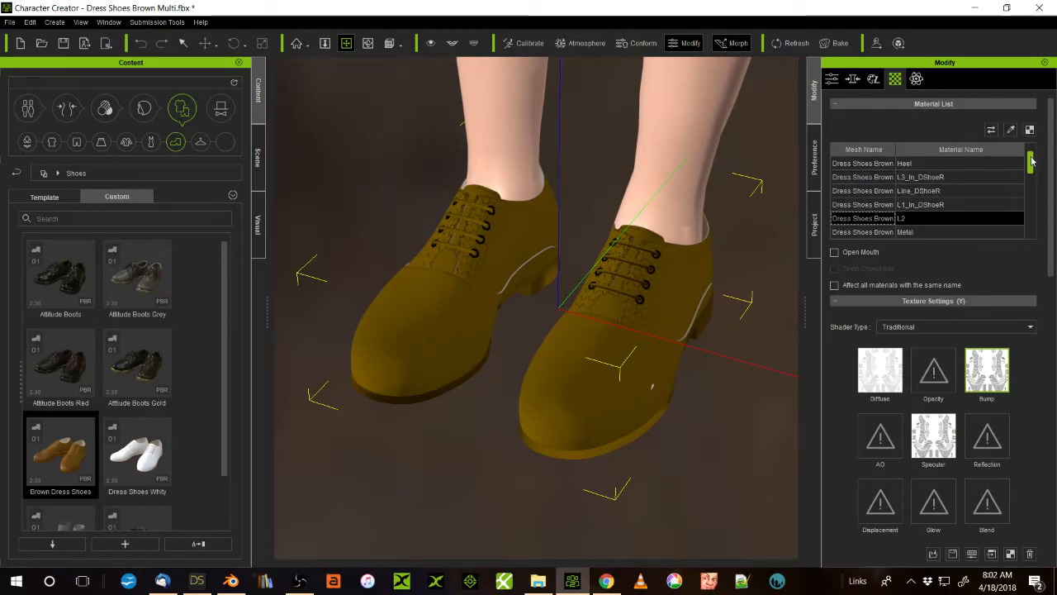
mouse_move(890, 215)
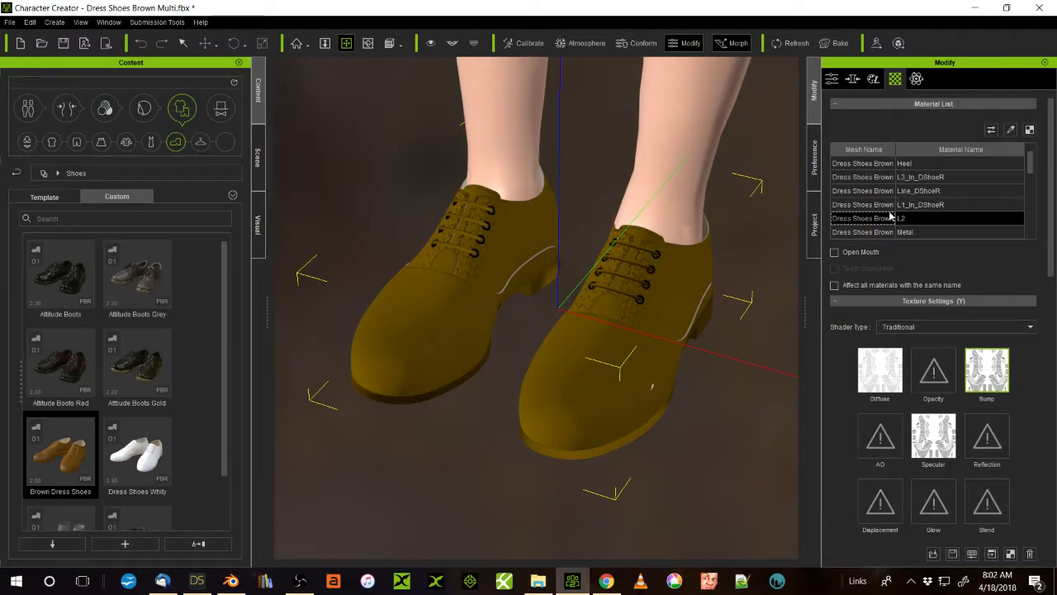
left_click(925, 190)
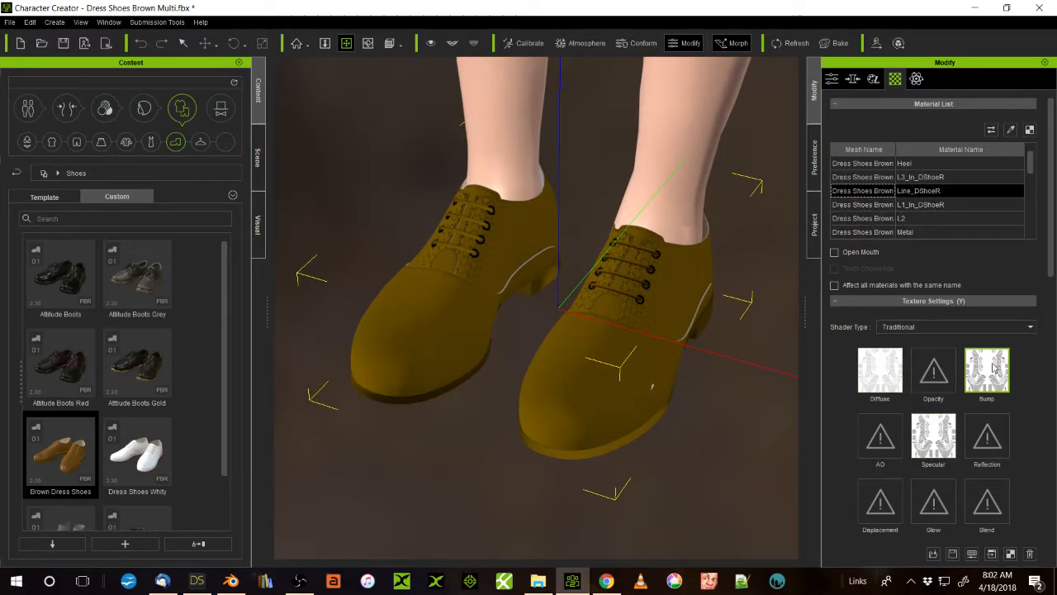
left_click(925, 218)
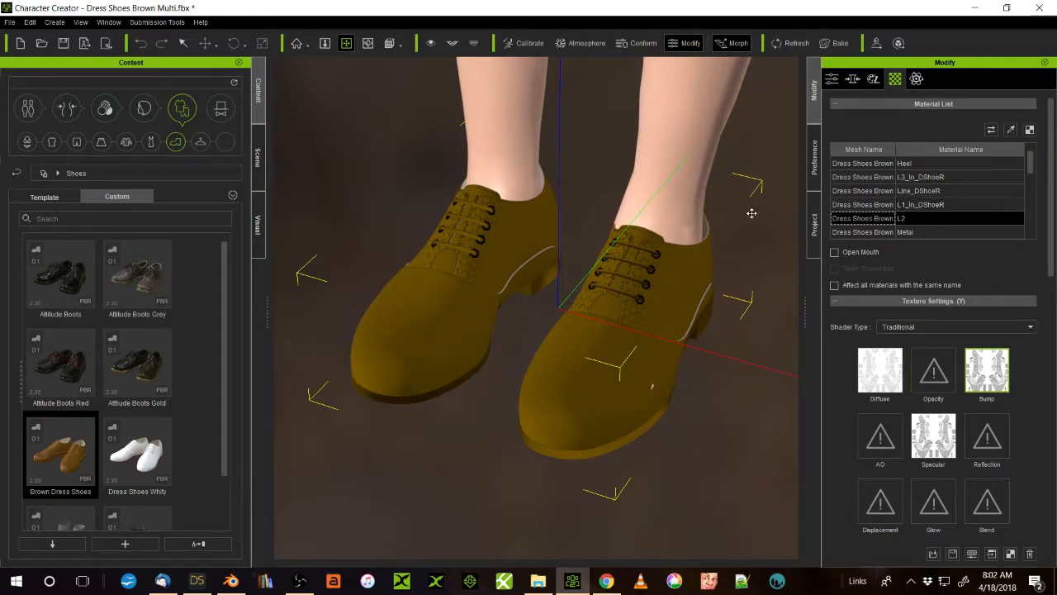
left_click(918, 190)
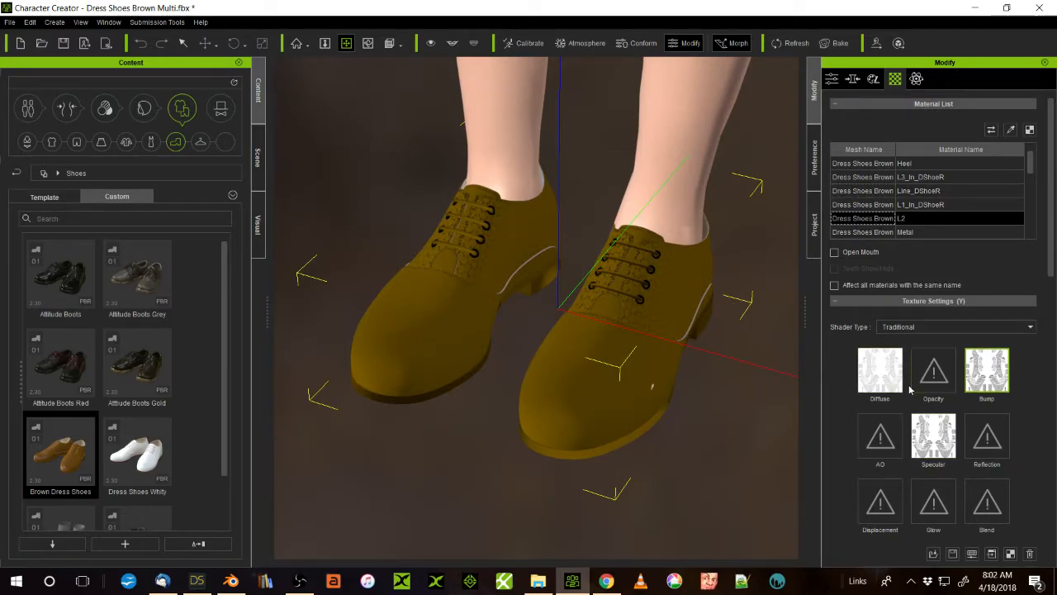
left_click(922, 191)
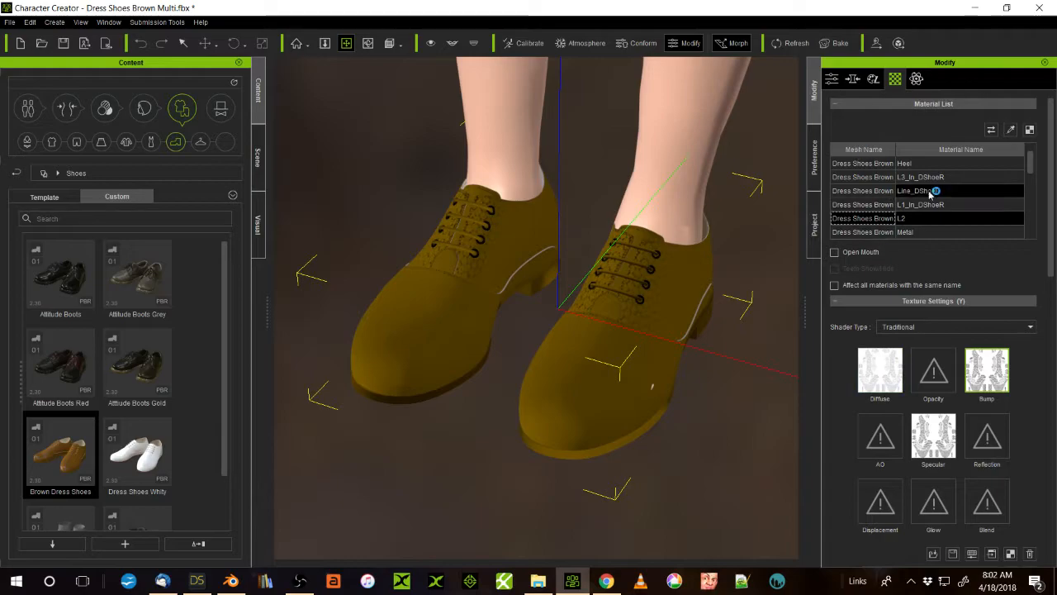
scroll("down", 3)
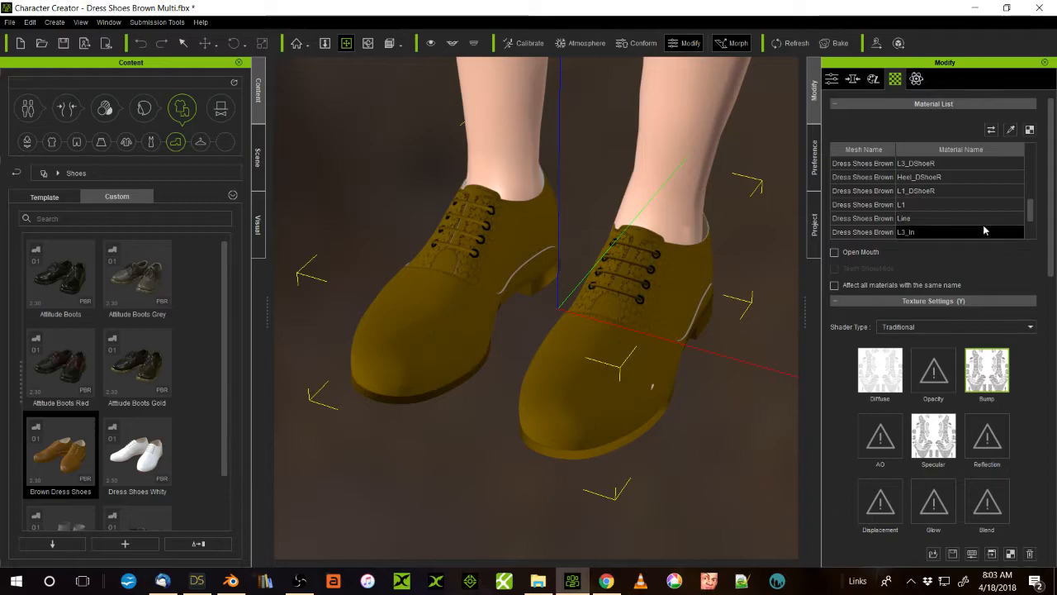
scroll("down", 3)
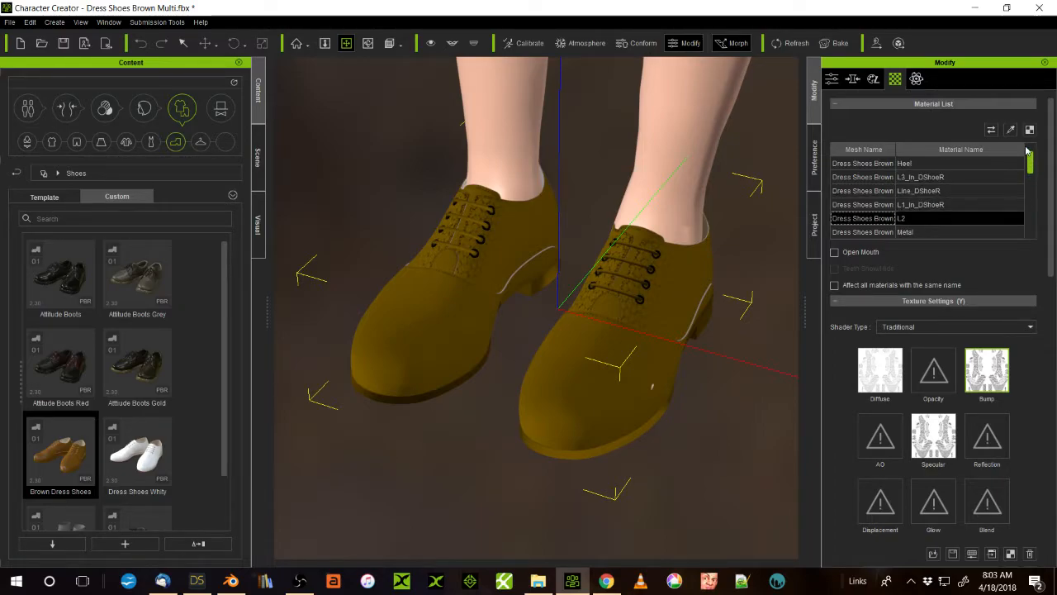
left_click(862, 164)
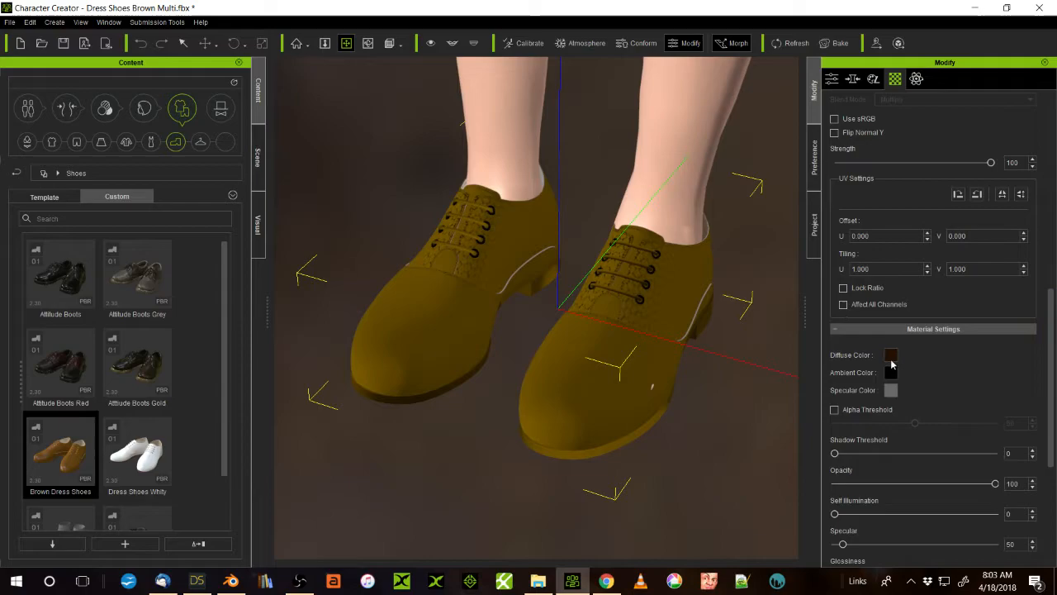
scroll("up", 3)
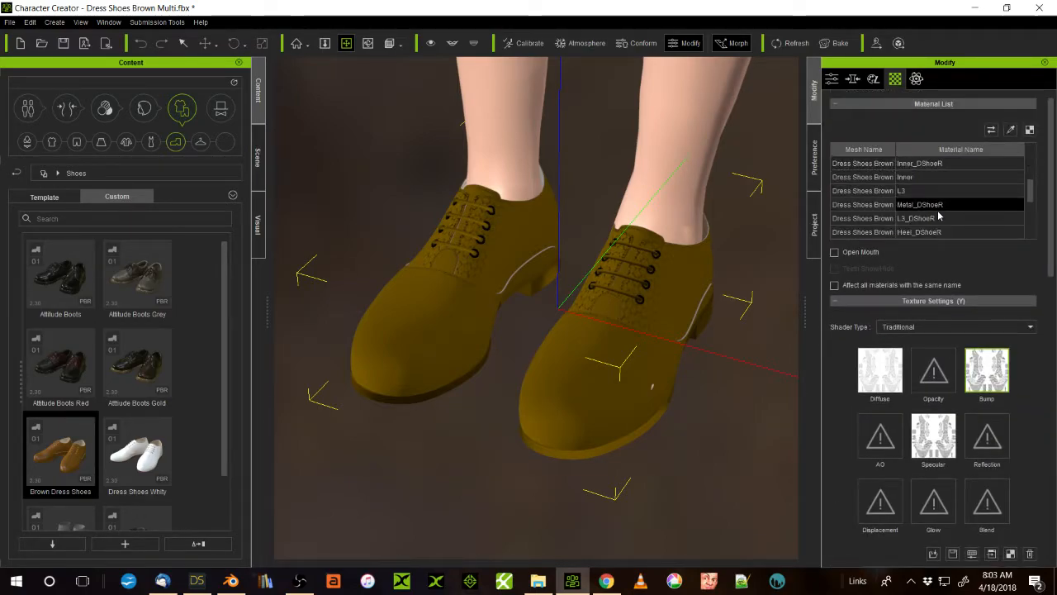
scroll("down", 3)
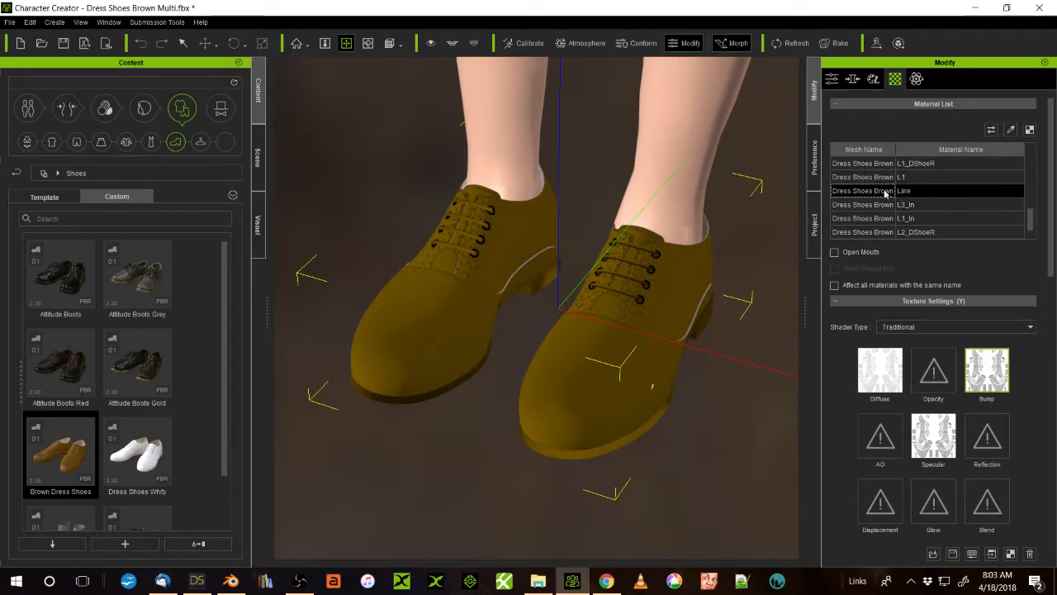
scroll("down", 3)
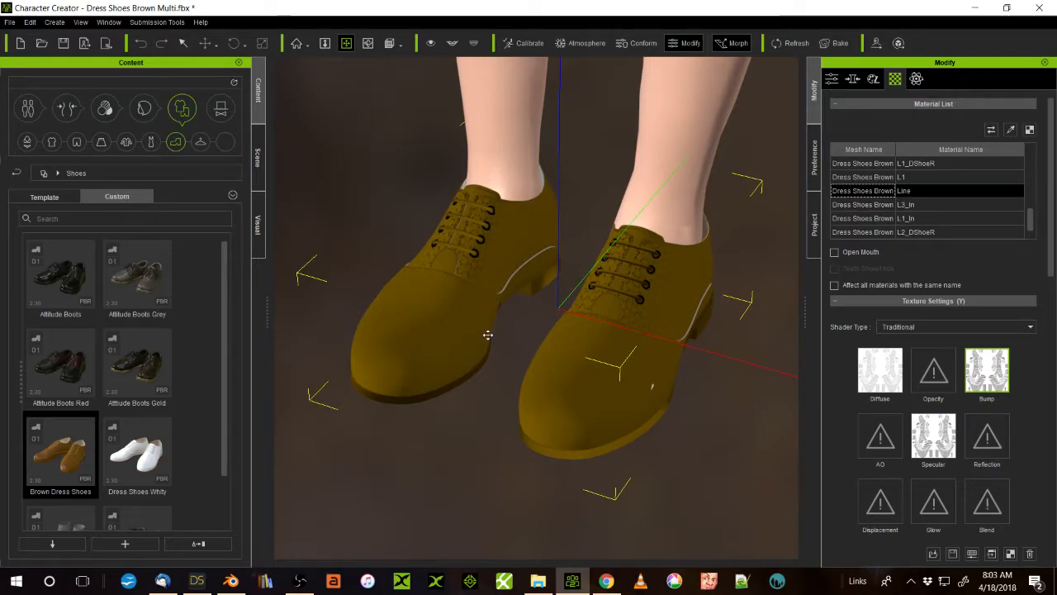
mouse_move(707, 286)
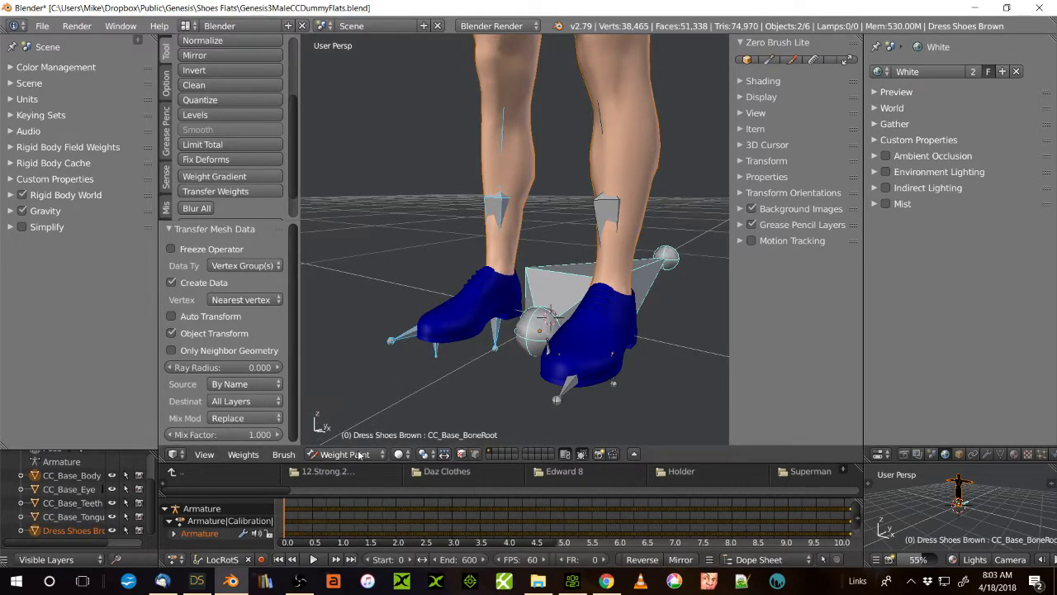
In Object Mode, import Dress Shoes Brown.obj from Downloads as a Wavefront OBJ
left_click(347, 453)
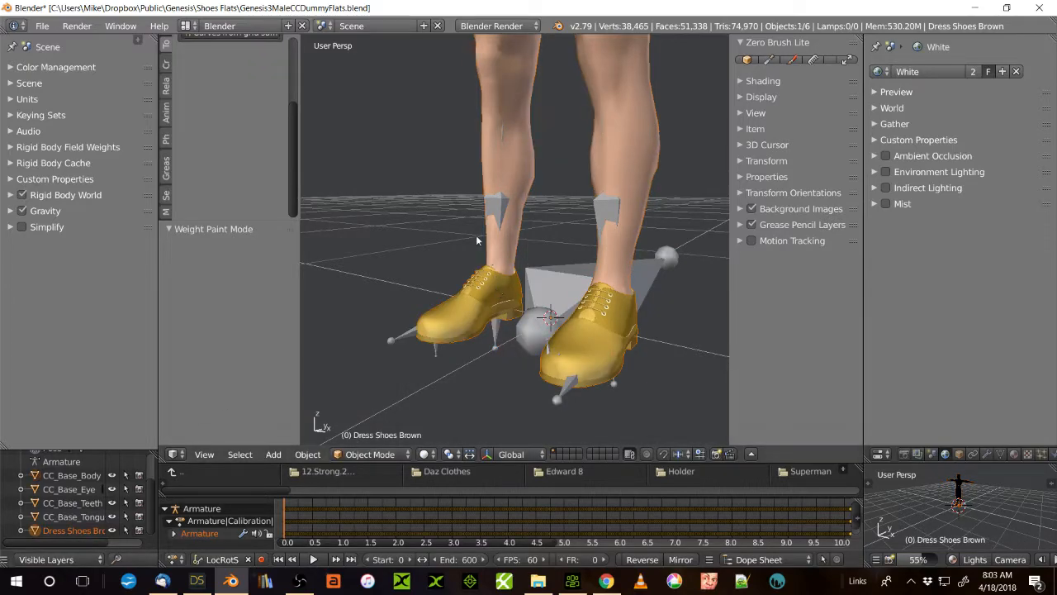
left_click(43, 26)
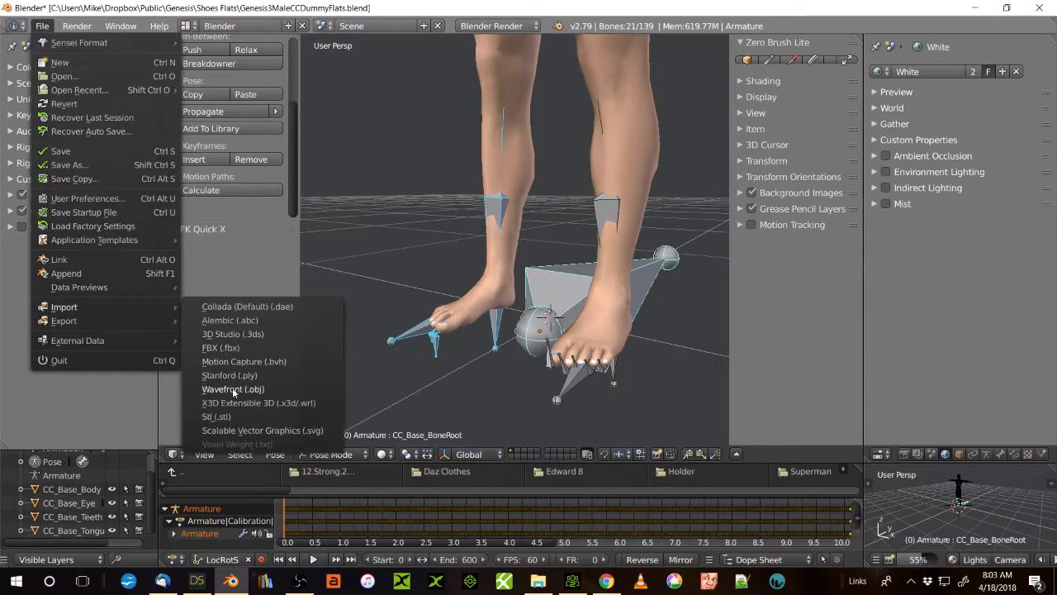
left_click(231, 390)
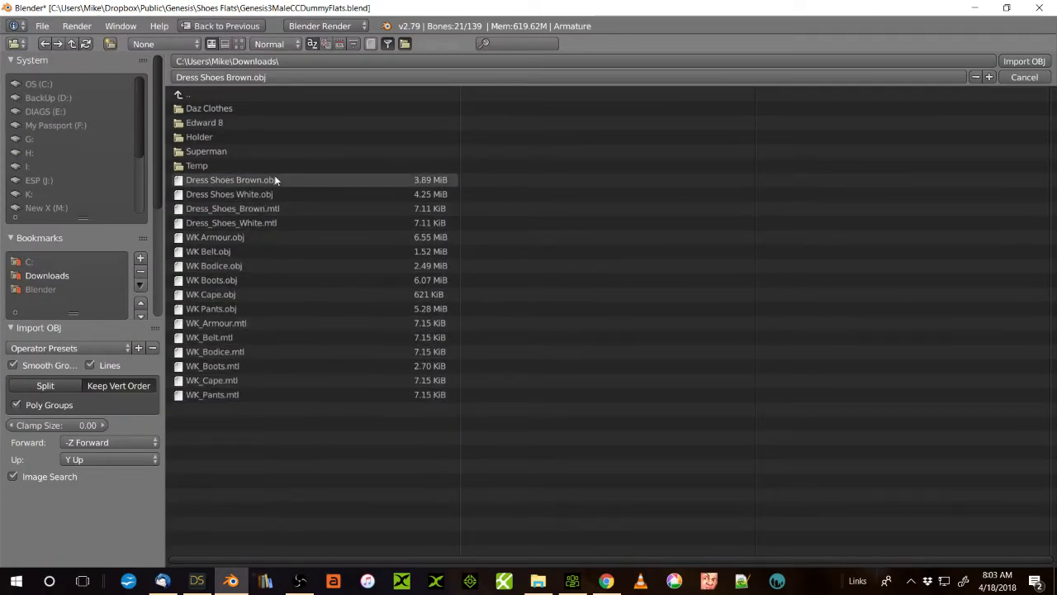
left_click(231, 179)
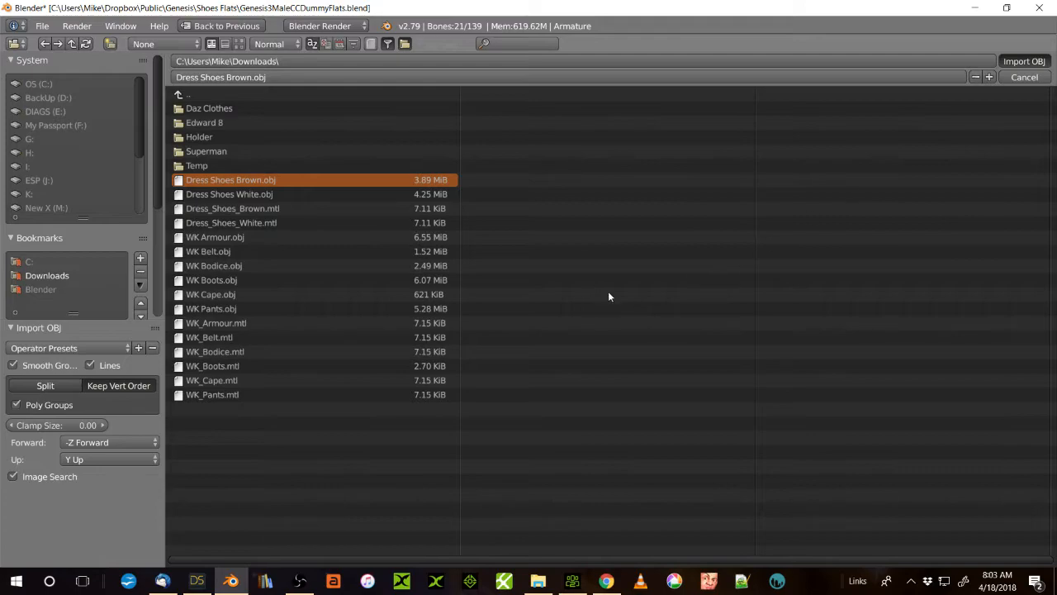
mouse_move(515, 346)
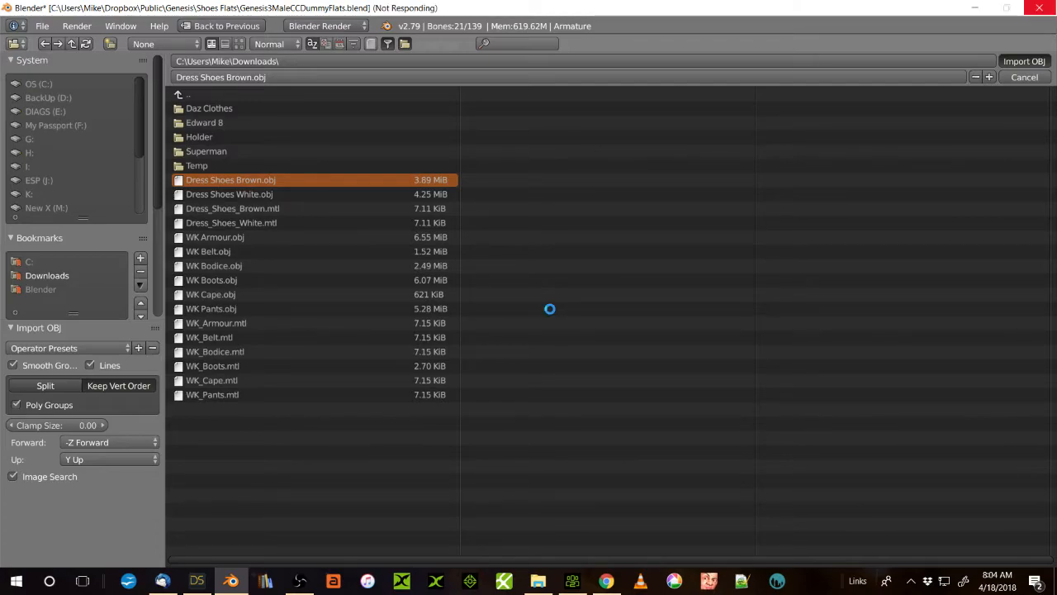
mouse_move(581, 279)
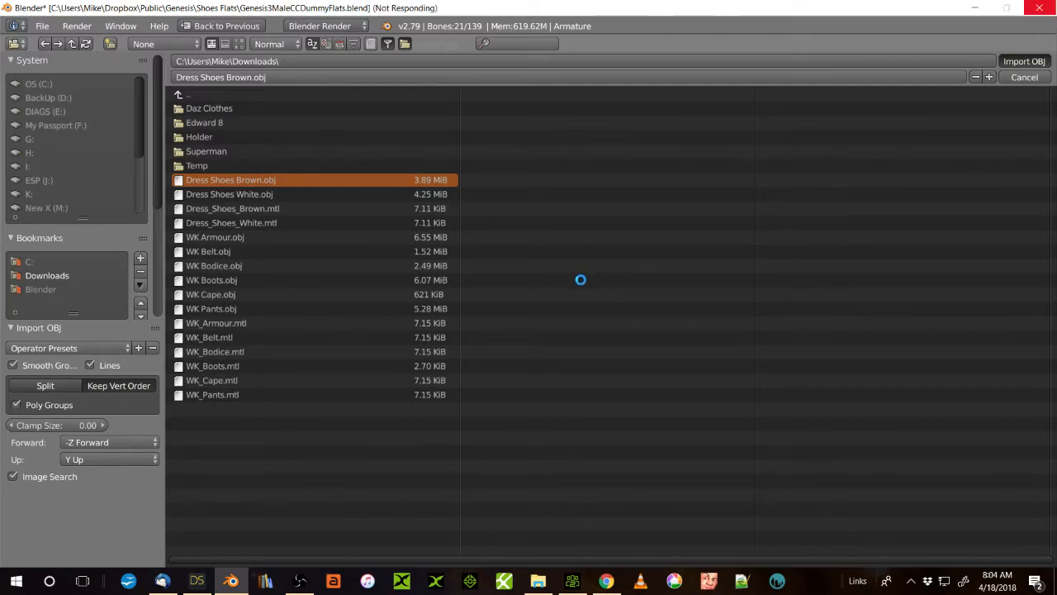
left_click(1025, 61)
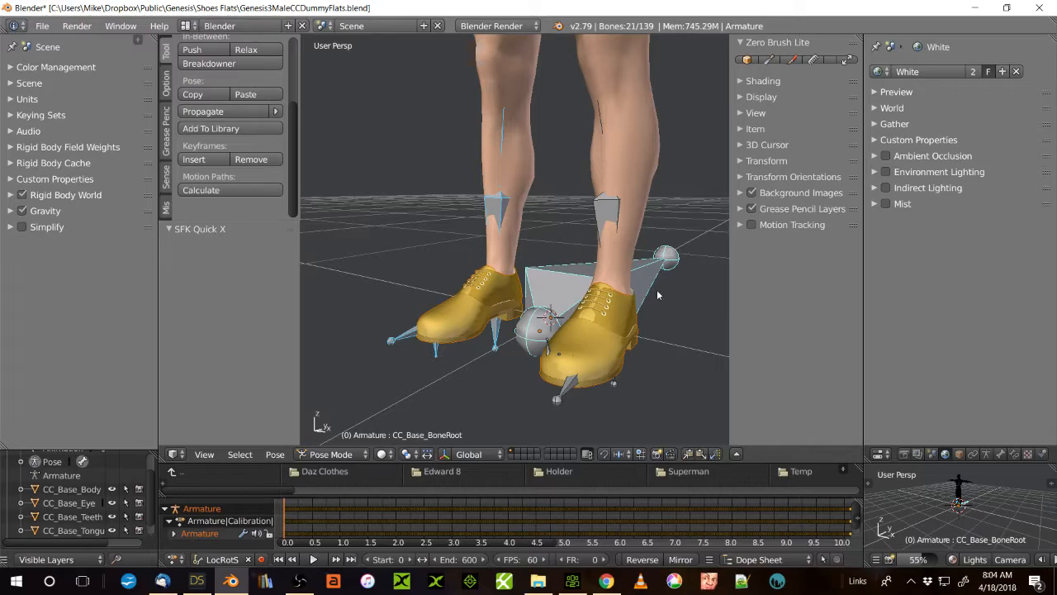
mouse_move(676, 307)
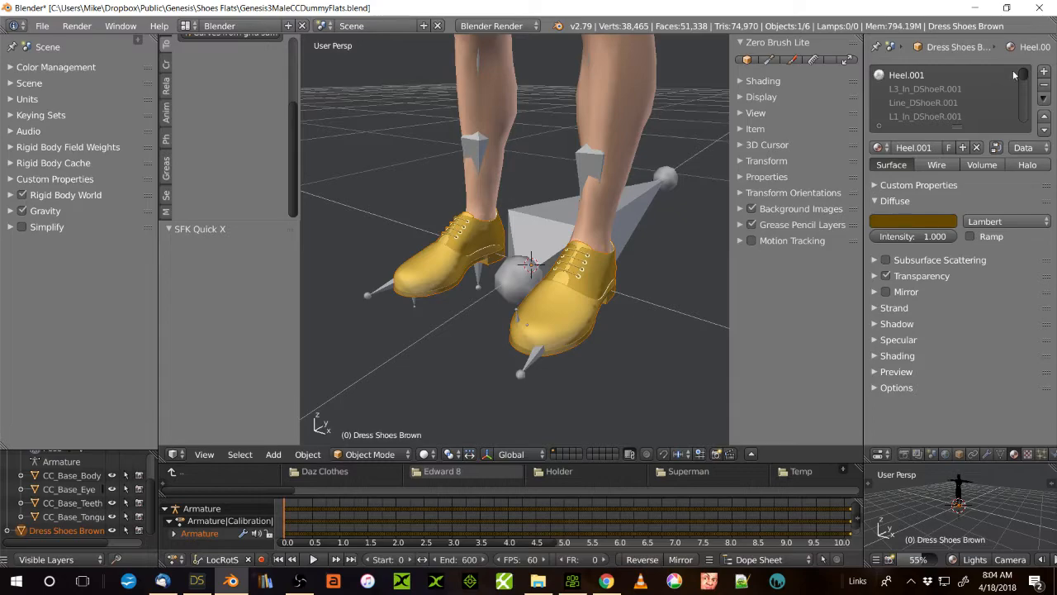
View the Dress Shoes Brown material's texture slots, including Kd.023 and Bump.023
scroll("down", 3)
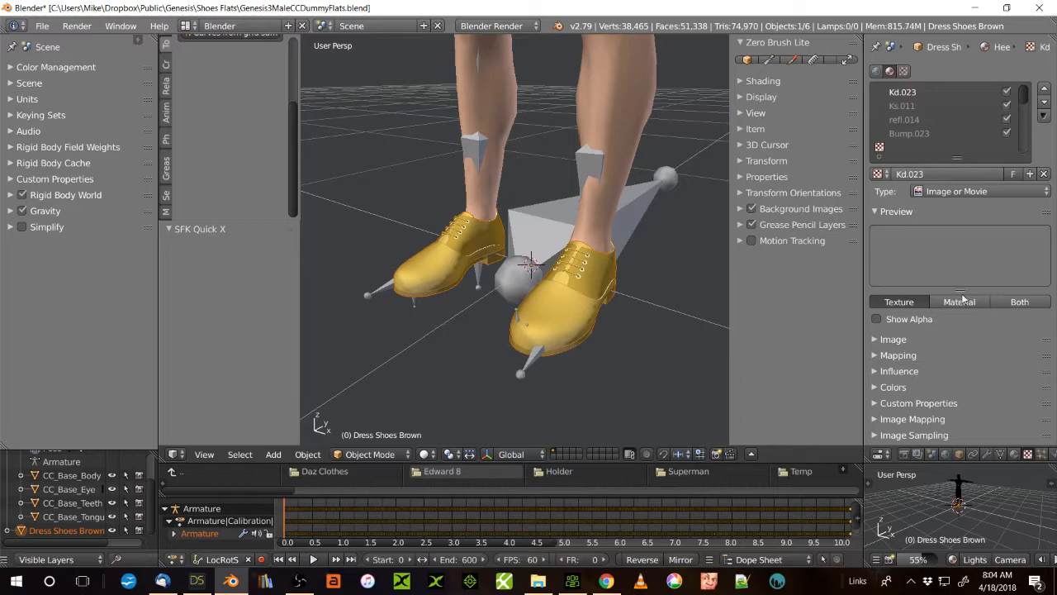
left_click(959, 301)
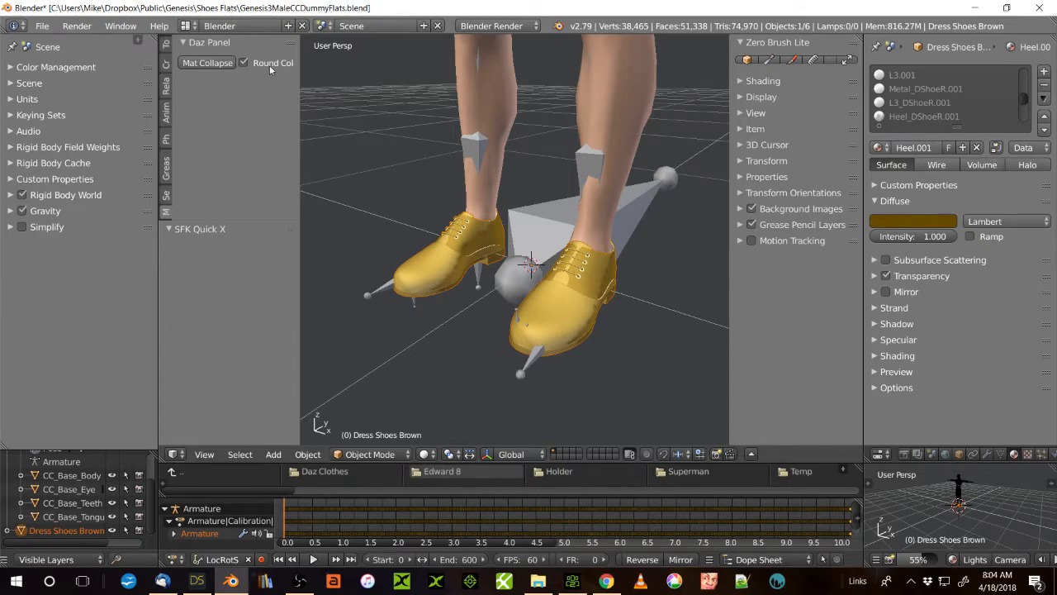
mouse_move(254, 89)
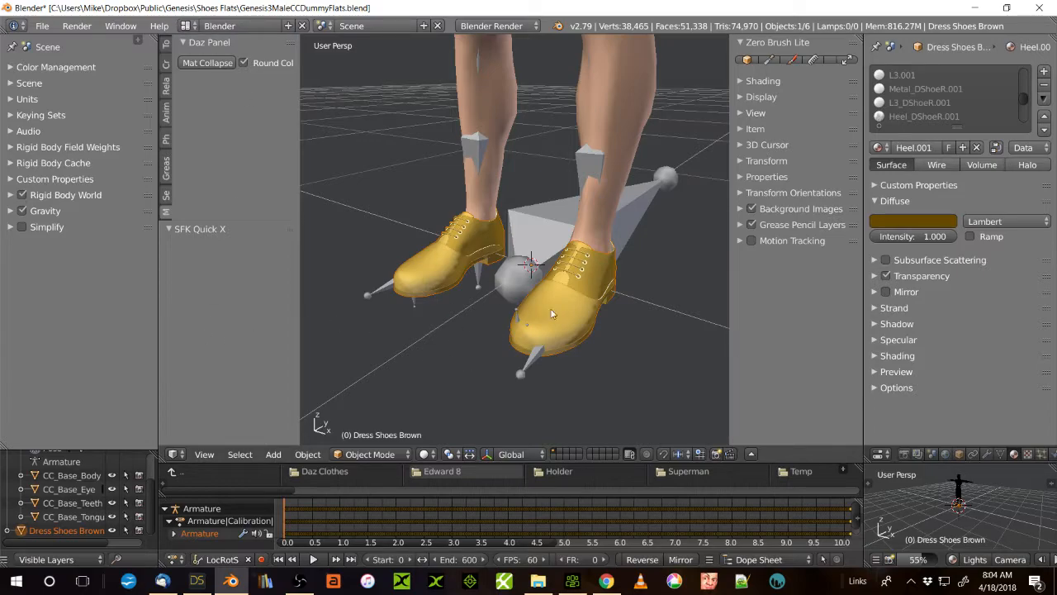
mouse_move(496, 301)
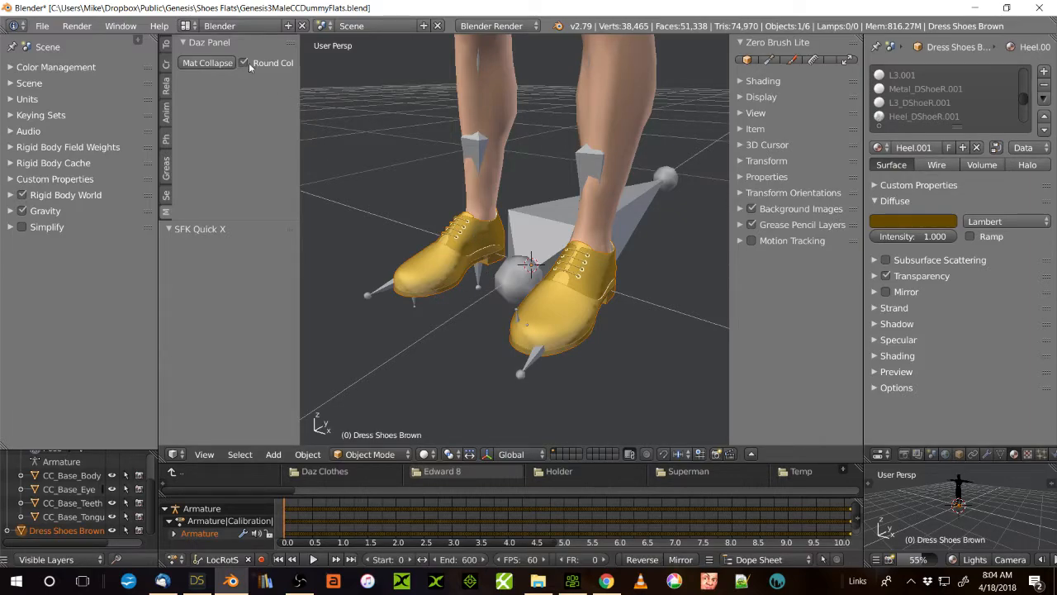
mouse_move(282, 139)
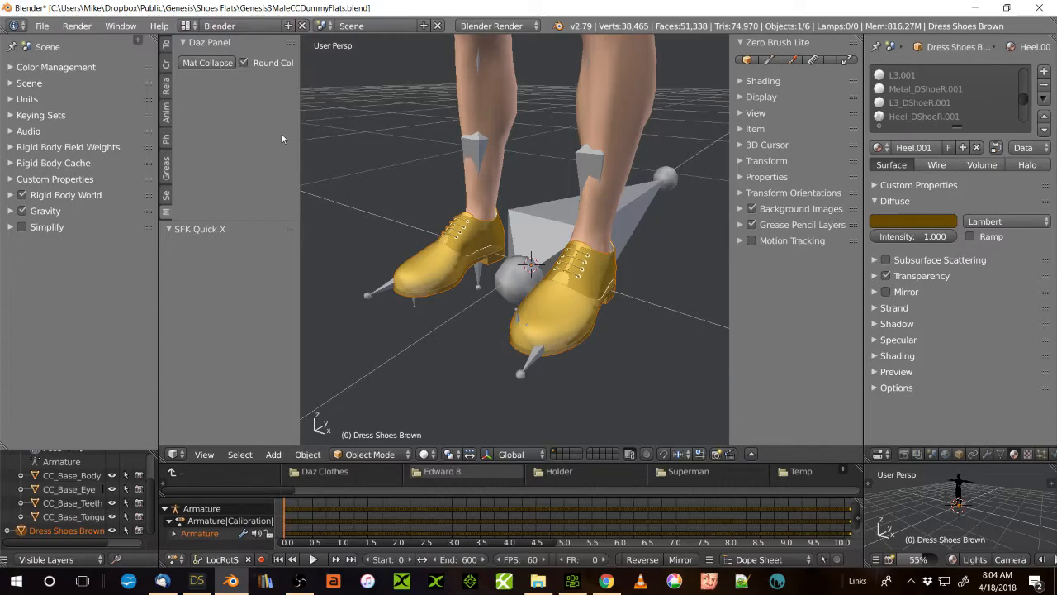
mouse_move(244, 66)
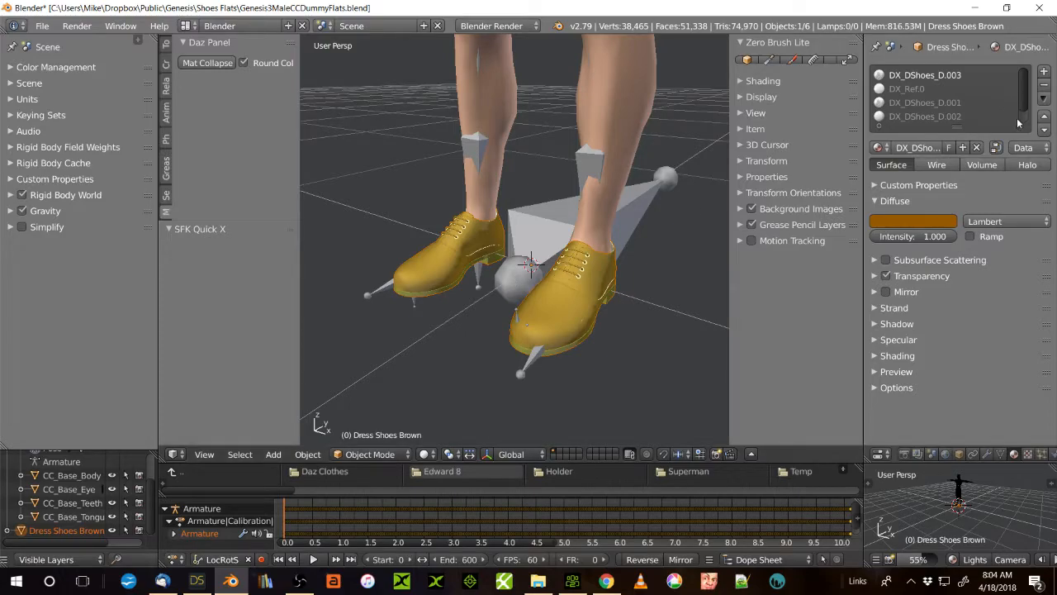
mouse_move(442, 314)
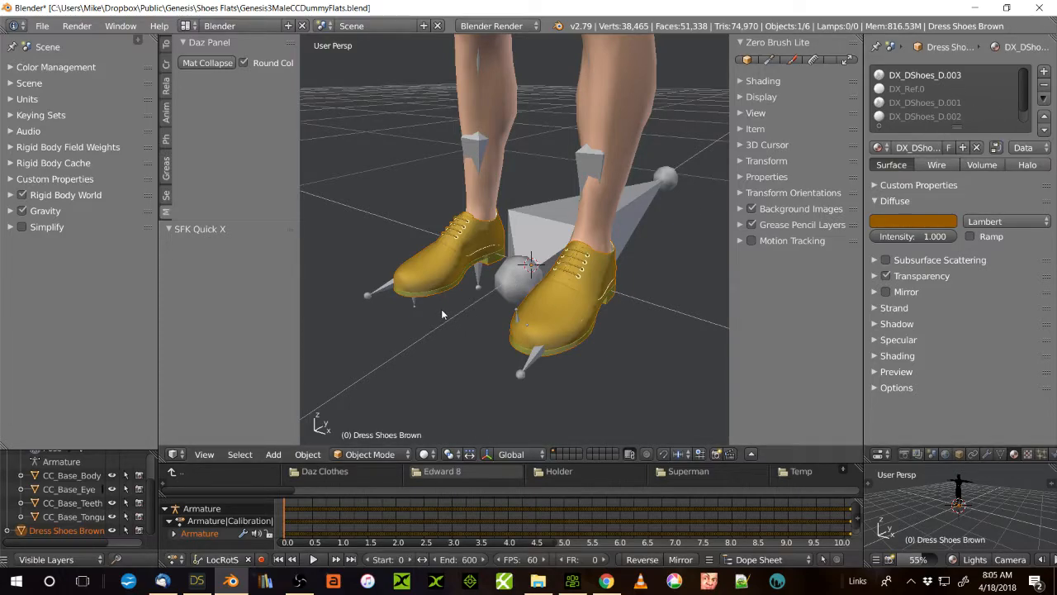
mouse_move(506, 307)
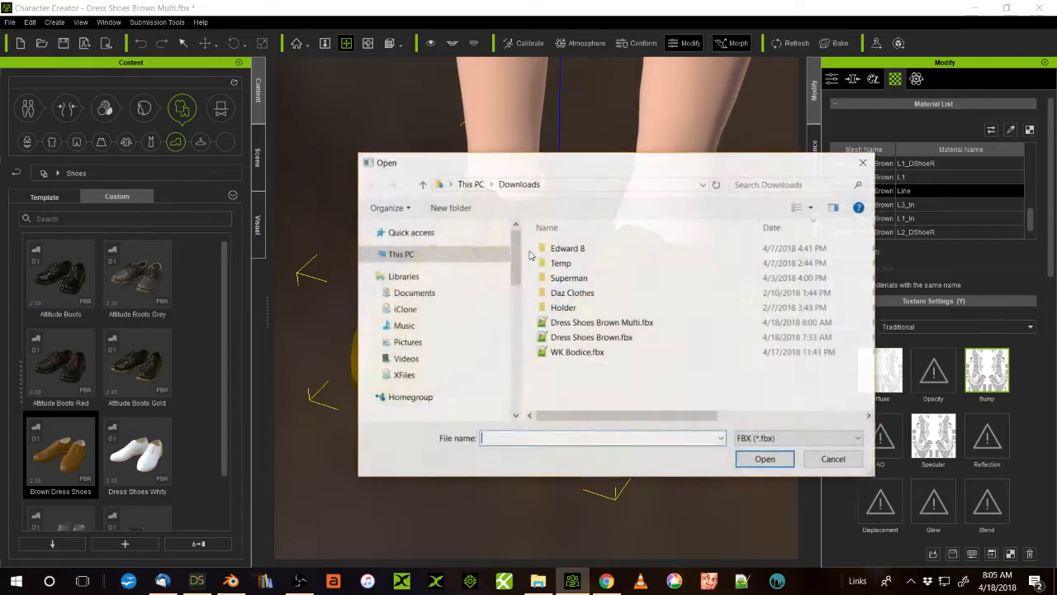
Import Dress Shoes Brown.fbx with the CC Male.fbxkey and accept the import report
left_click(591, 337)
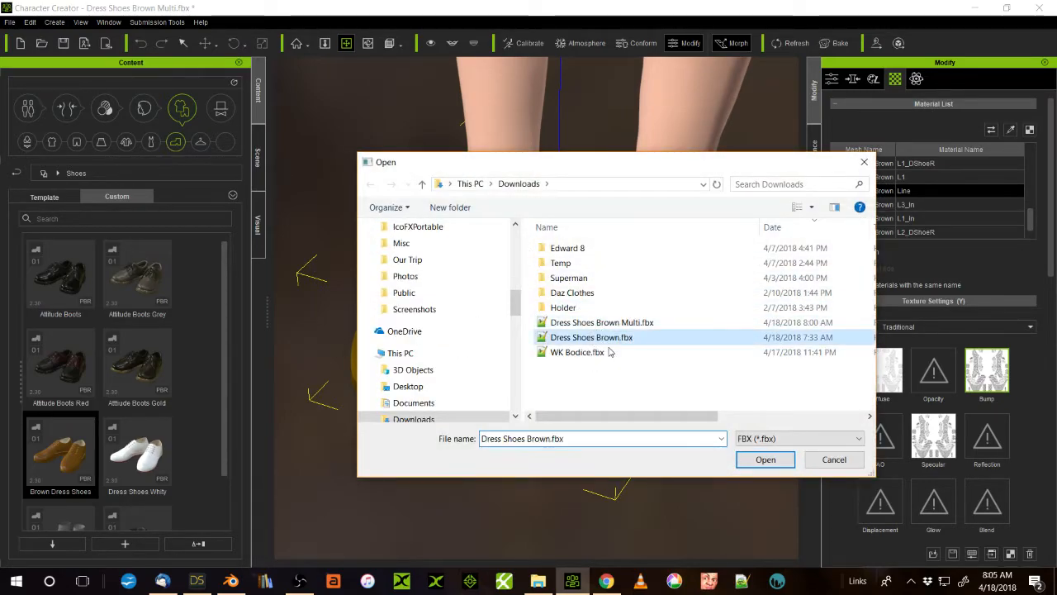
left_click(764, 459)
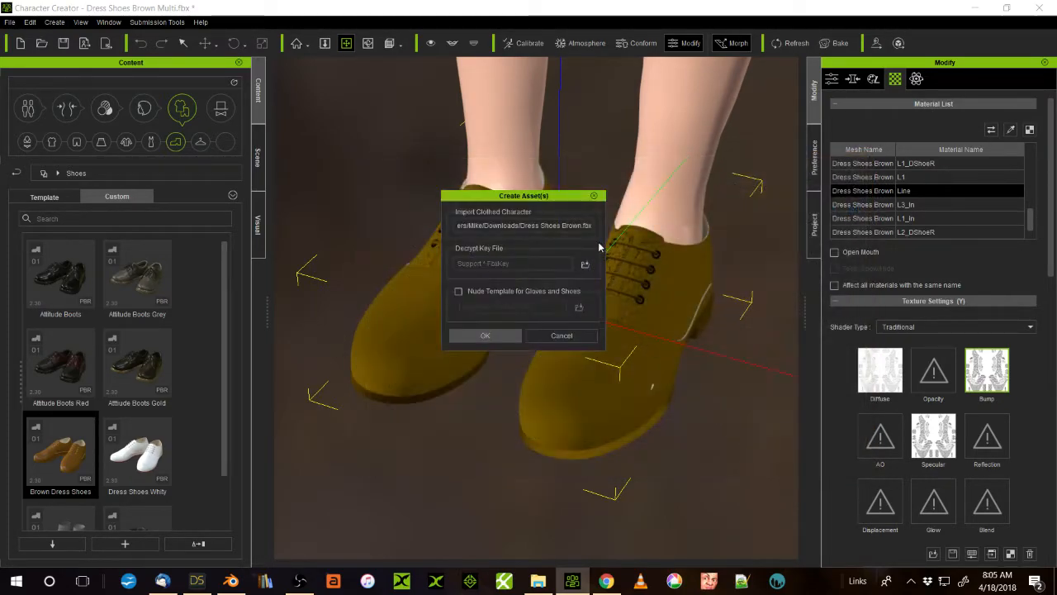
left_click(585, 264)
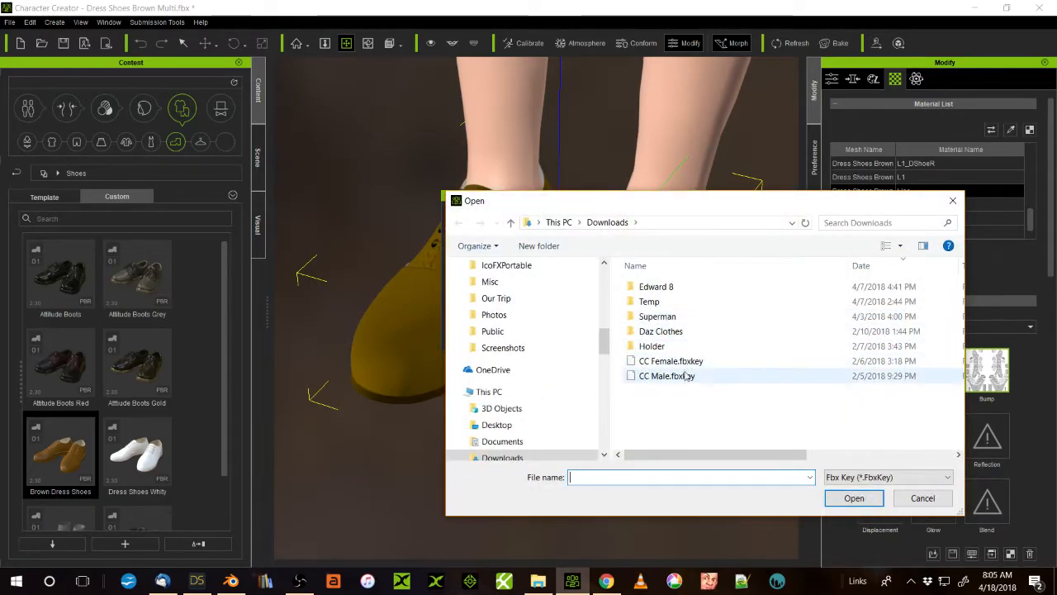
left_click(854, 499)
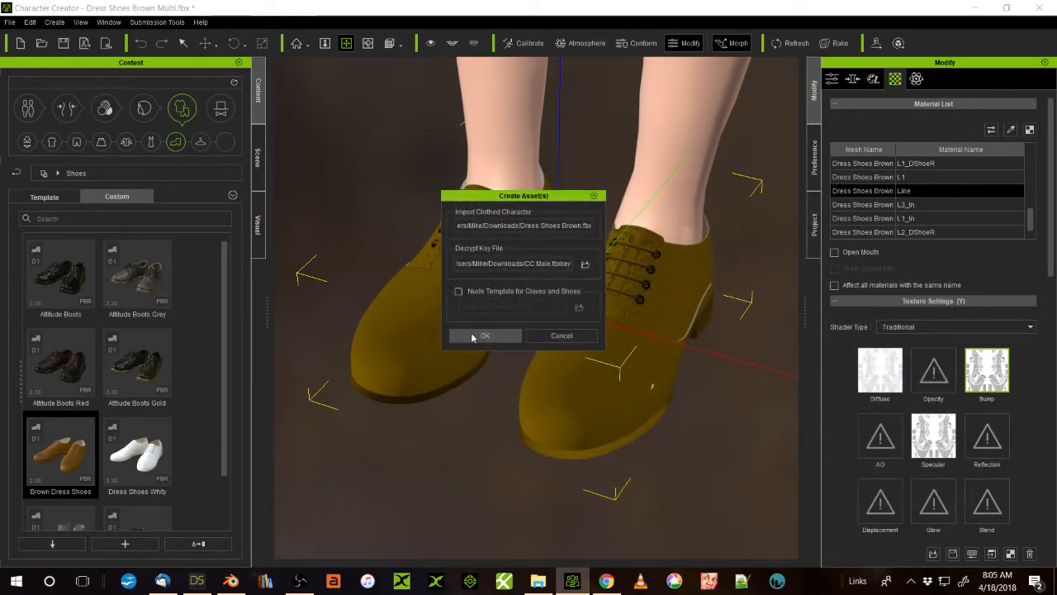
left_click(486, 335)
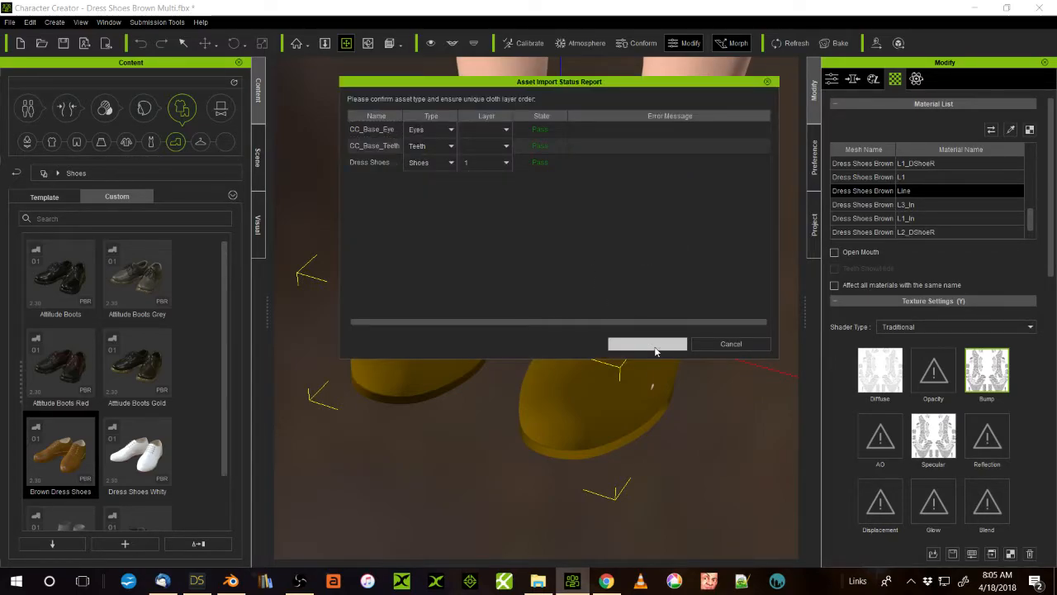
left_click(648, 344)
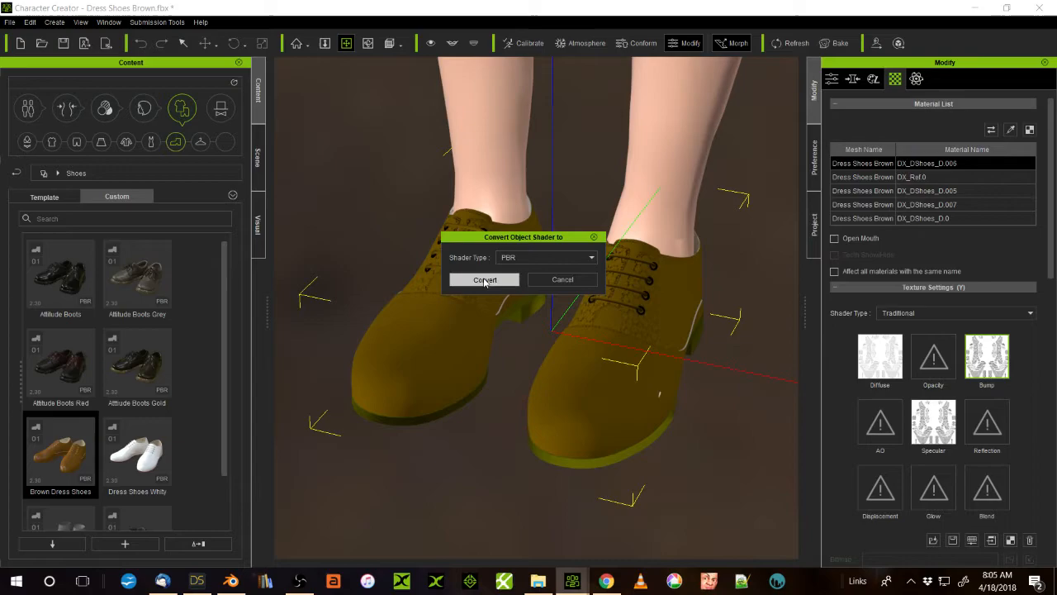
Convert the imported shoe materials to the PBR shader type
left_click(485, 279)
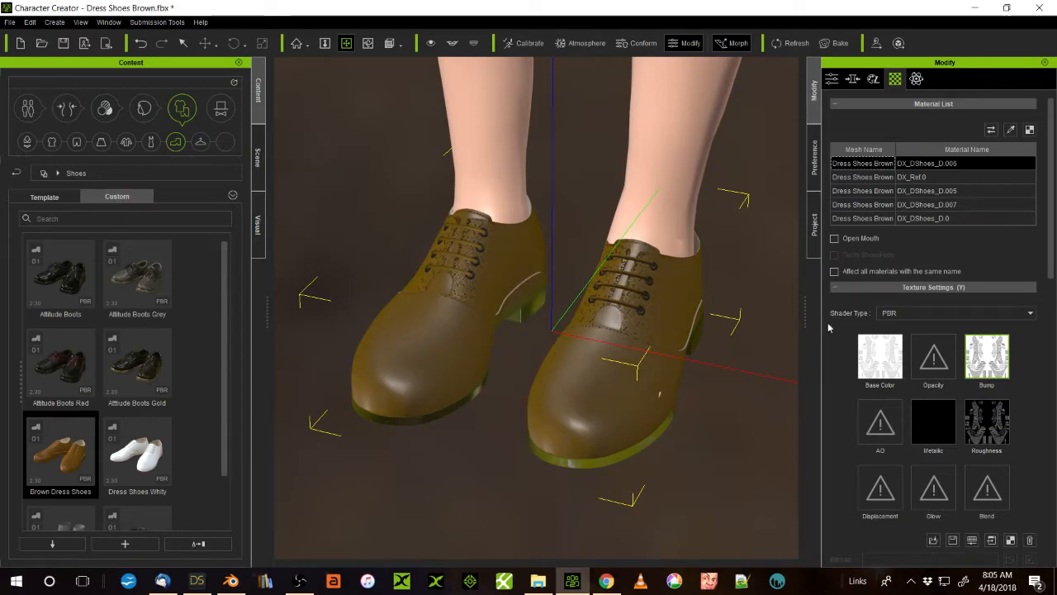
Drag the shoes' Bump Strength slider down from 100 to about 40
scroll("down", 3)
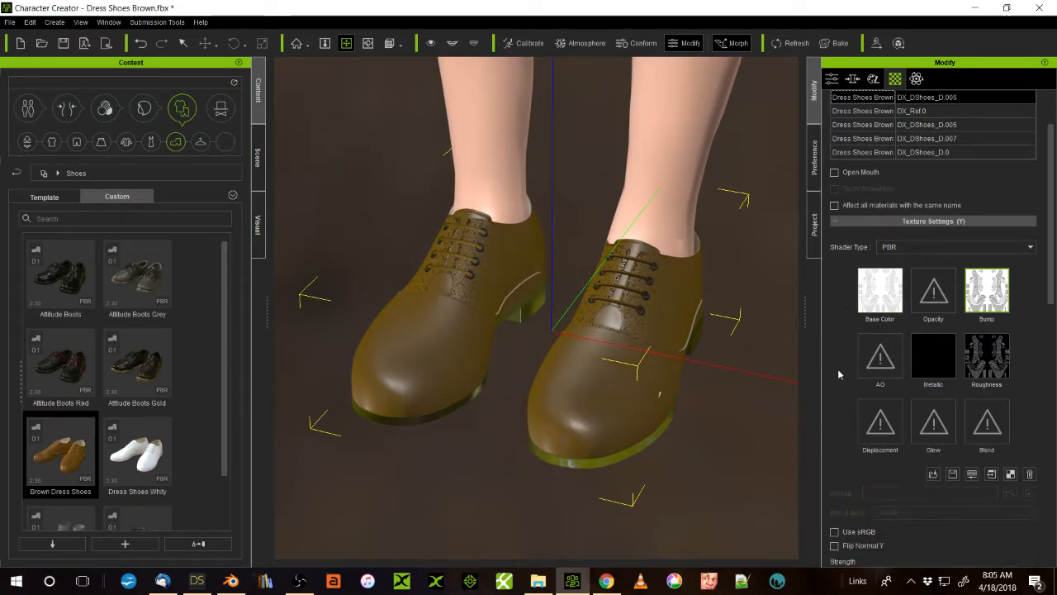
scroll("down", 3)
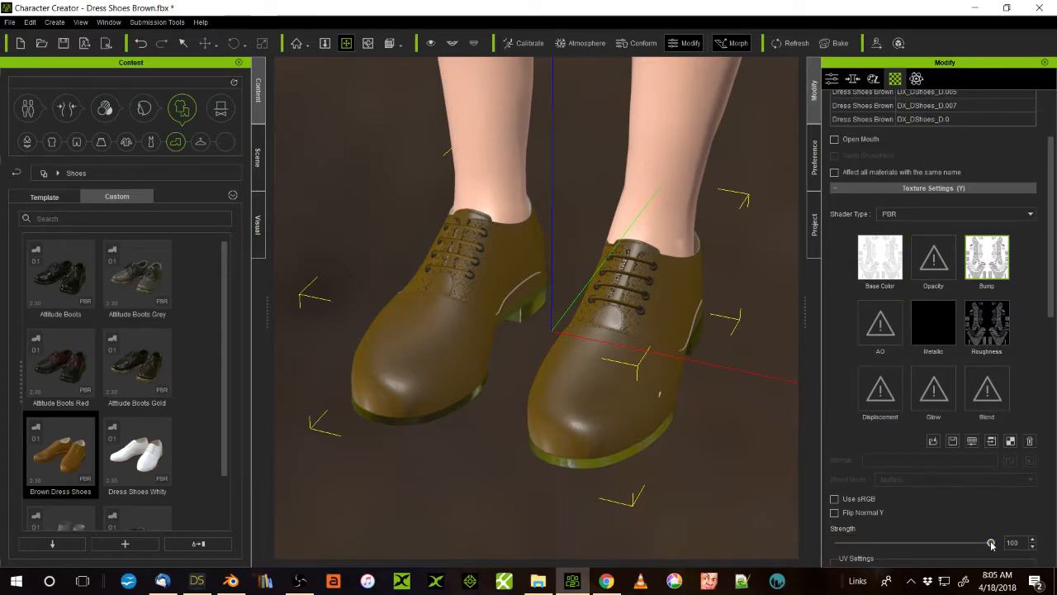
left_click_drag(991, 542, 951, 542)
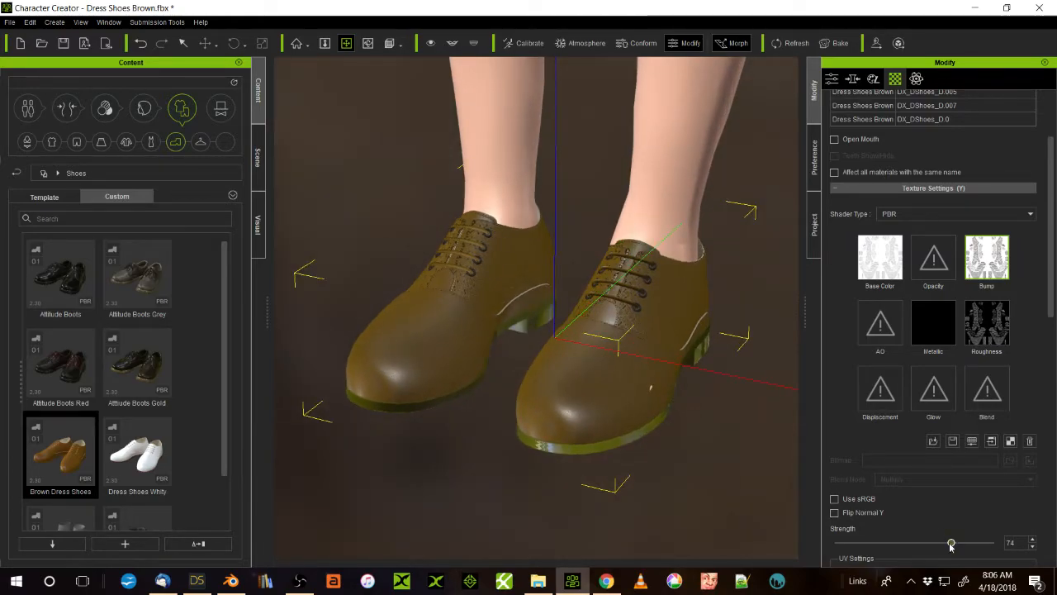
left_click_drag(951, 542, 891, 542)
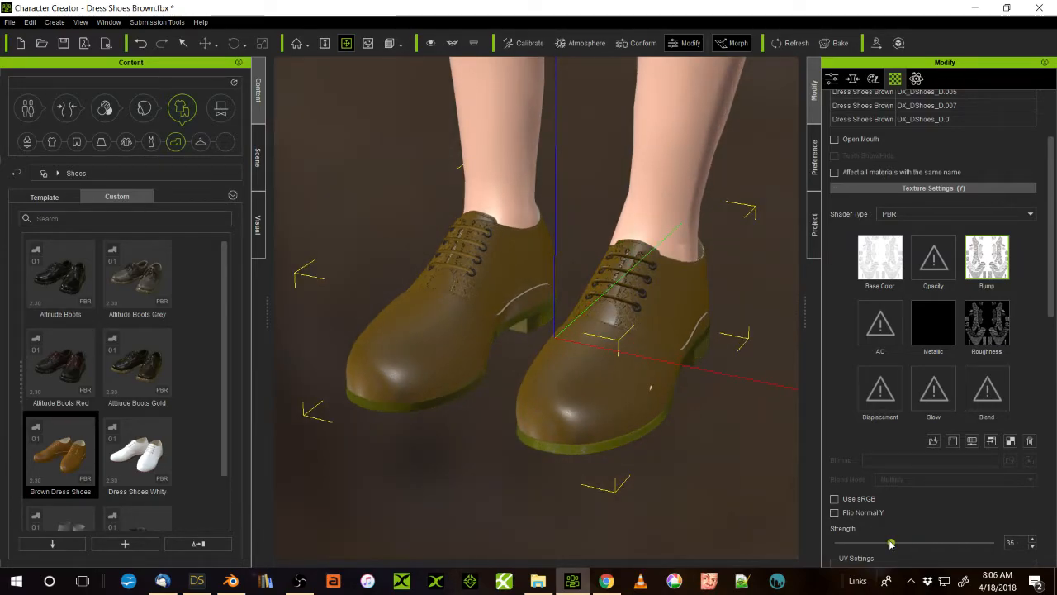
left_click_drag(891, 541, 902, 542)
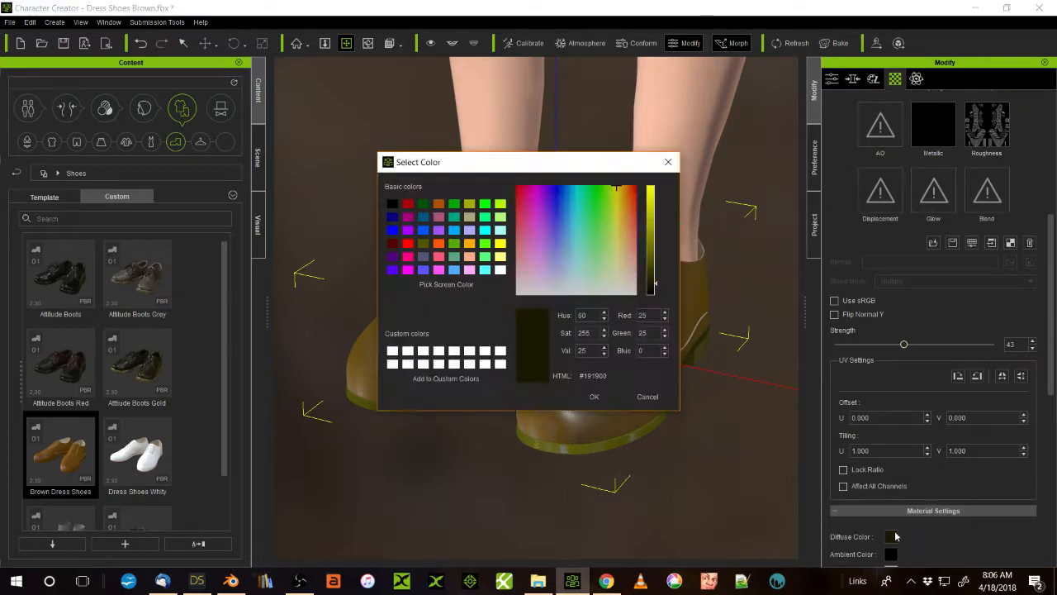
Pick a warmer, darker brown in the Select Color dialog as the shoe diffuse colour
left_click(625, 192)
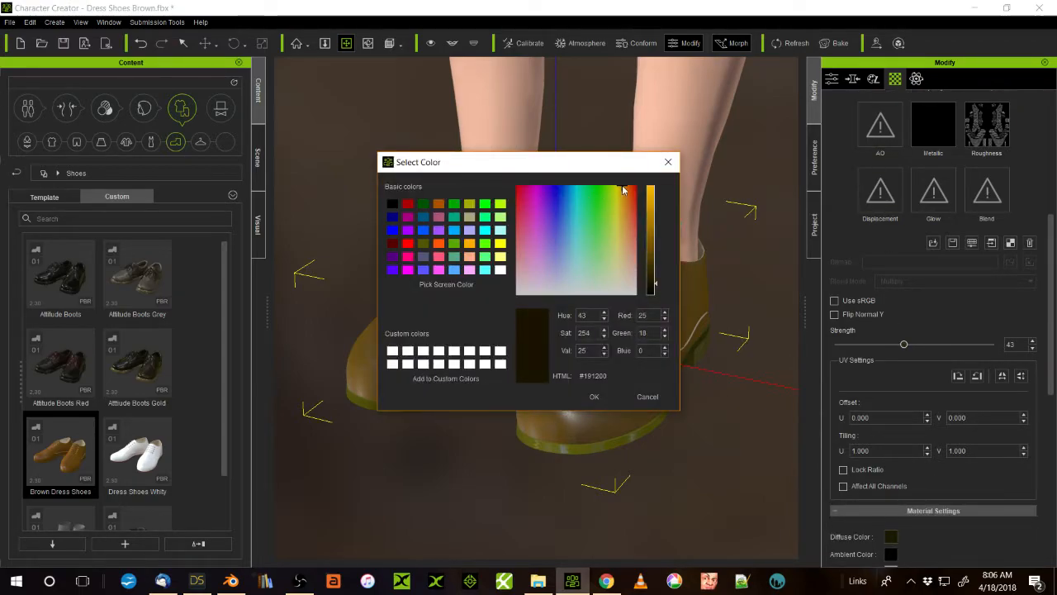
left_click(624, 188)
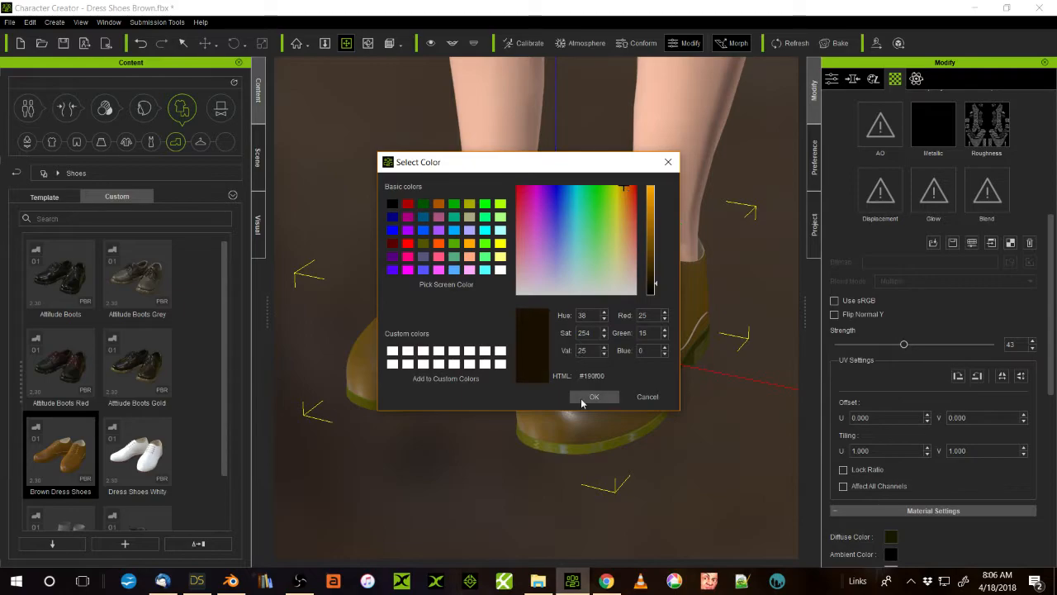
left_click(595, 396)
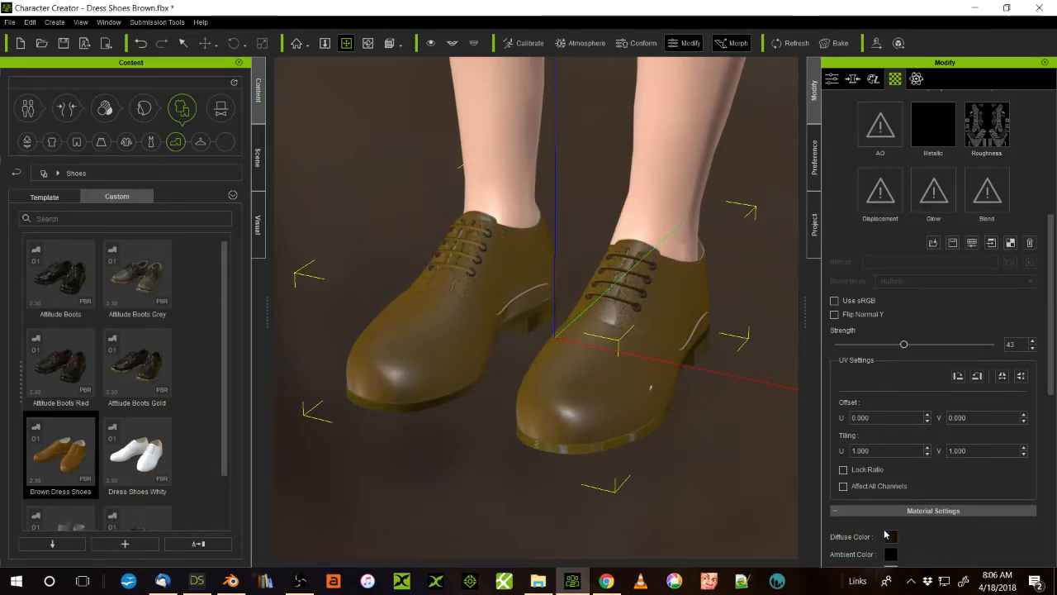
left_click(891, 535)
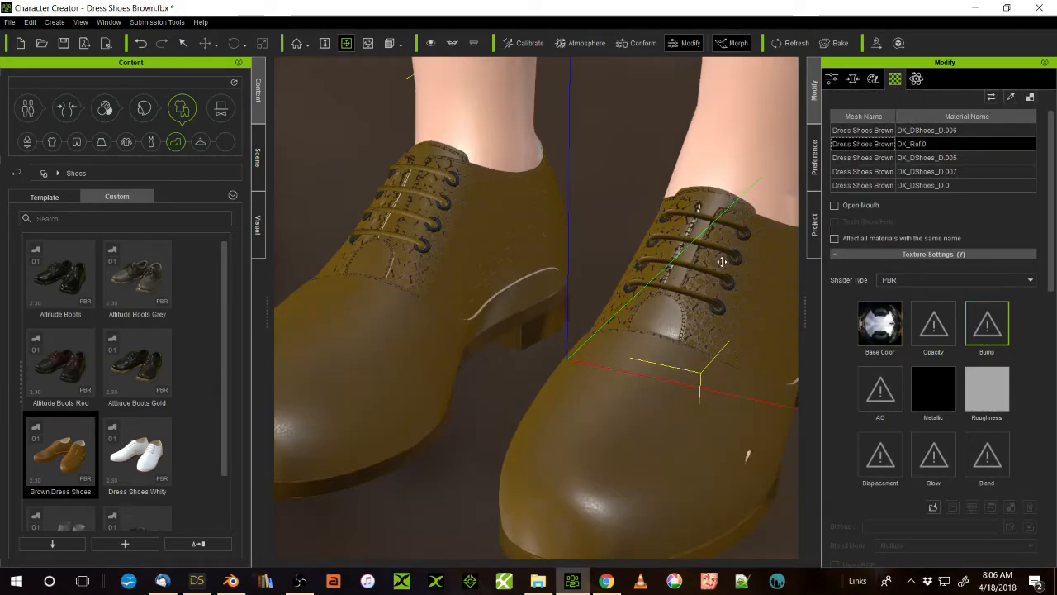
Select the shoe eyelet material for texture adjustment
scroll("up", 3)
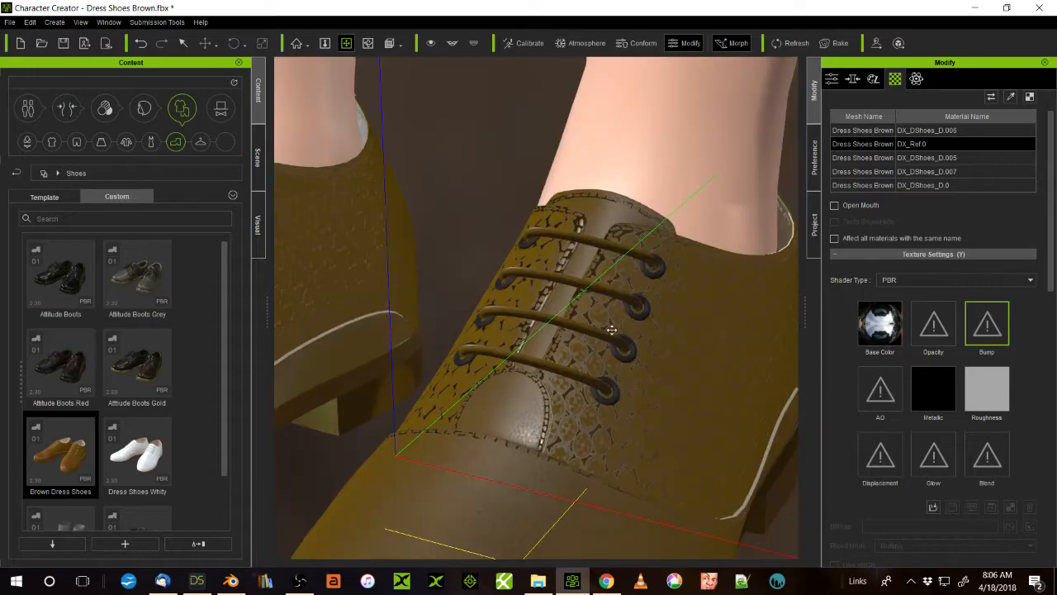
left_click(879, 323)
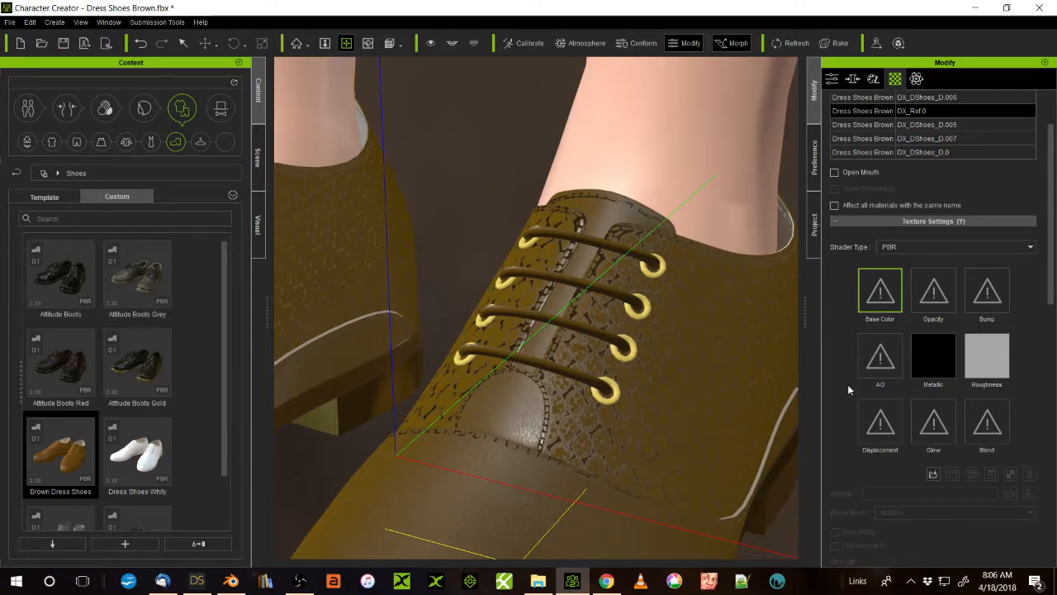
scroll("down", 3)
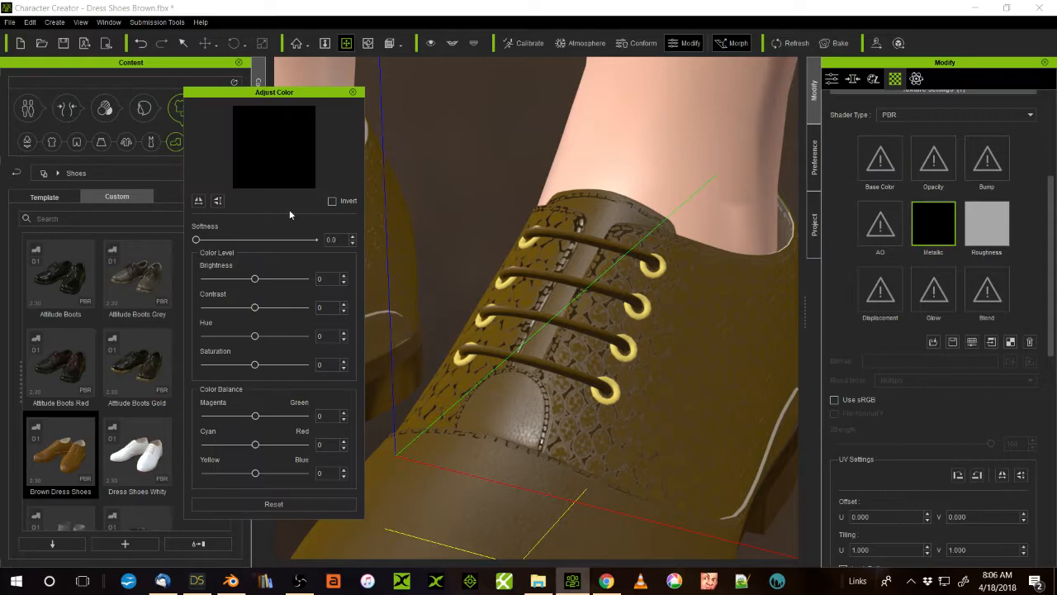
Lower the eyelet texture Brightness to about -41 for a duller brass look
left_click_drag(254, 278, 264, 278)
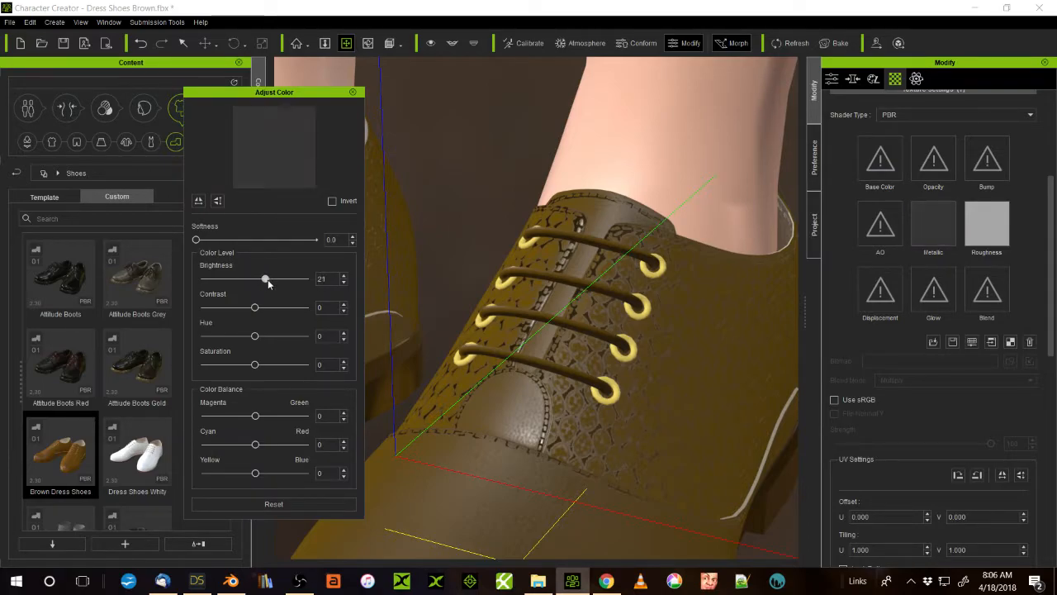
left_click_drag(265, 279, 296, 279)
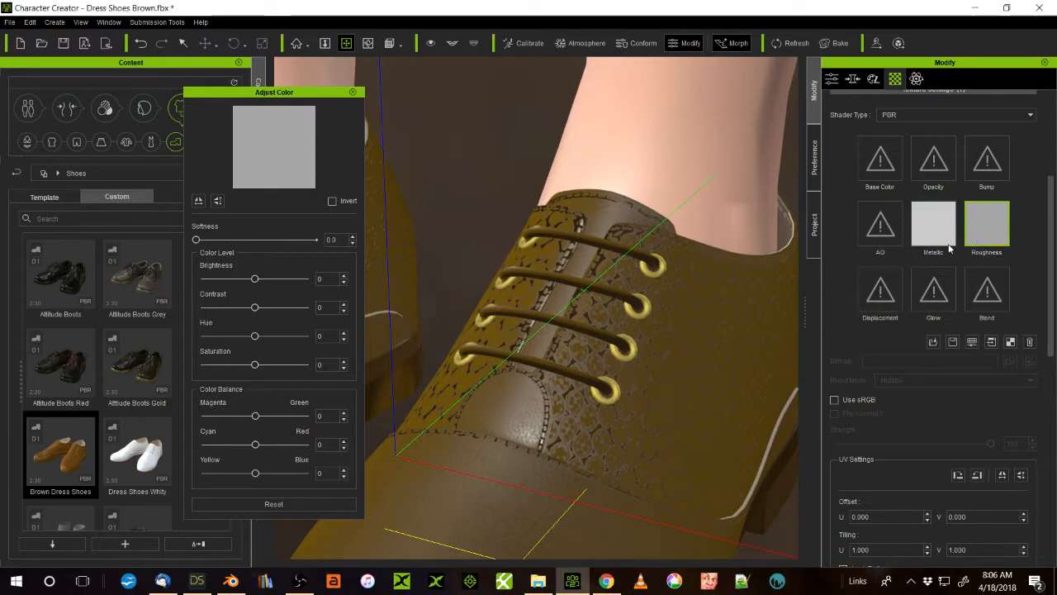
left_click_drag(255, 278, 231, 278)
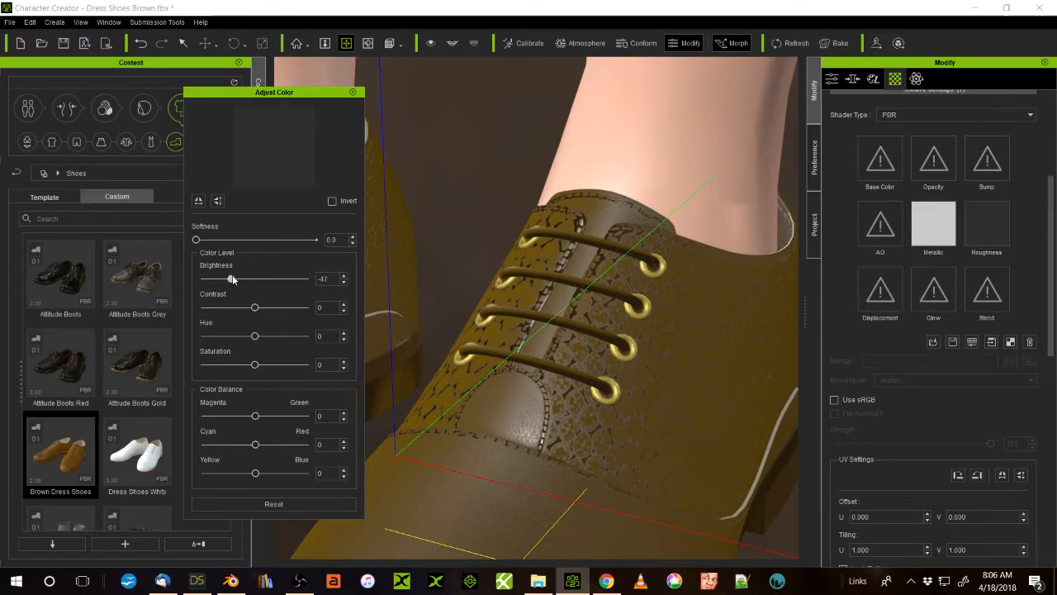
left_click_drag(208, 278, 234, 277)
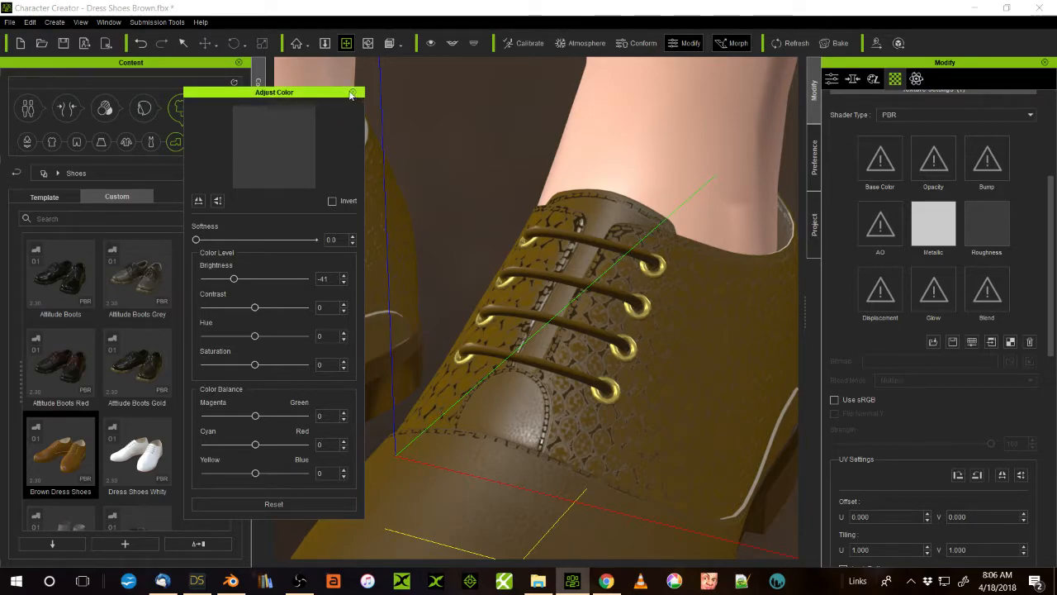
left_click(353, 92)
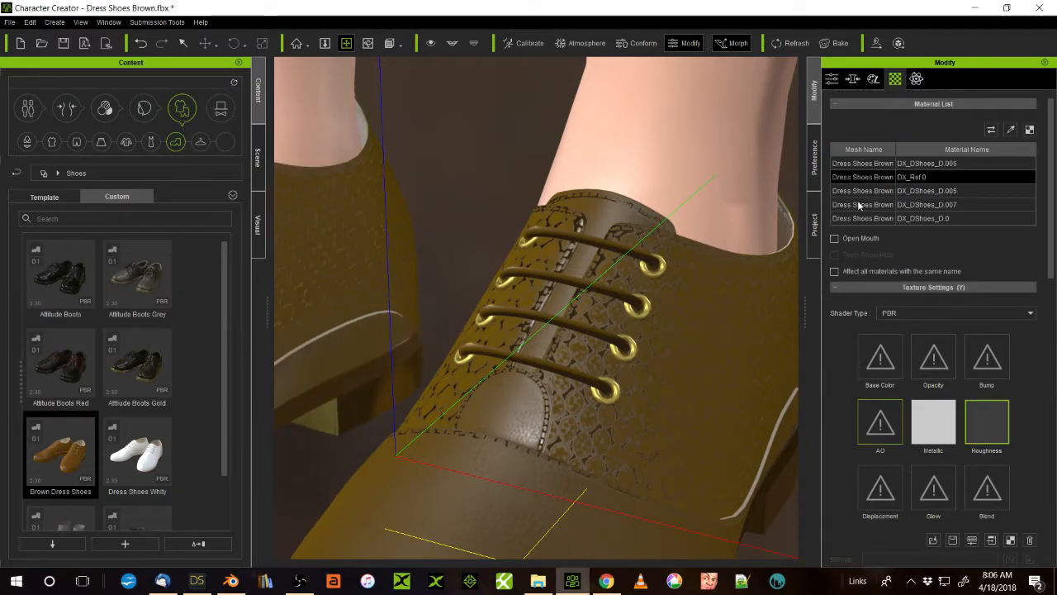
Uncheck Full Body in the Mesh Modifier visibility tree and look into the shoe
left_click(909, 191)
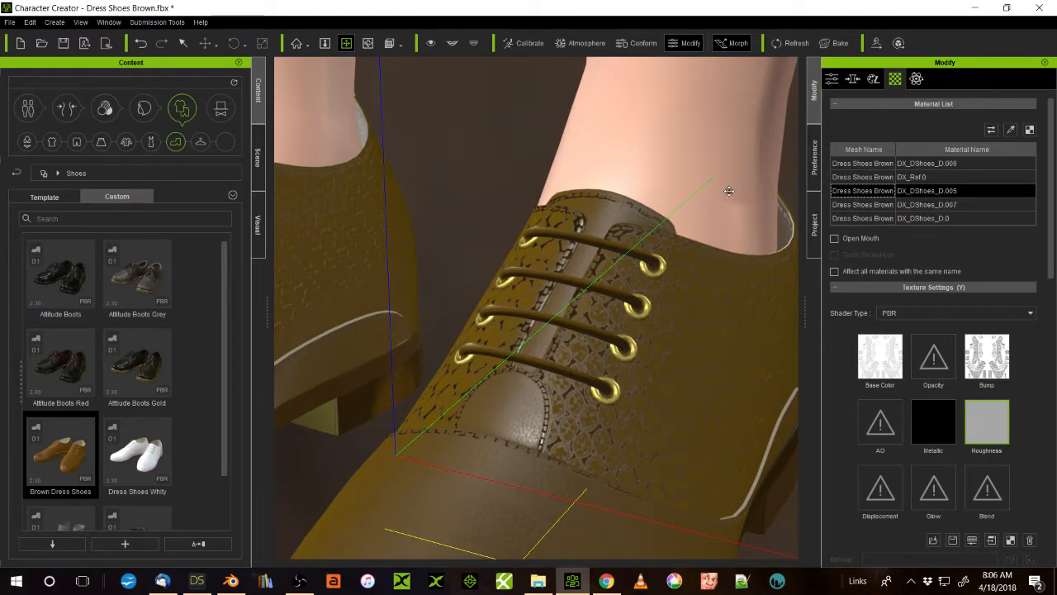
mouse_move(786, 261)
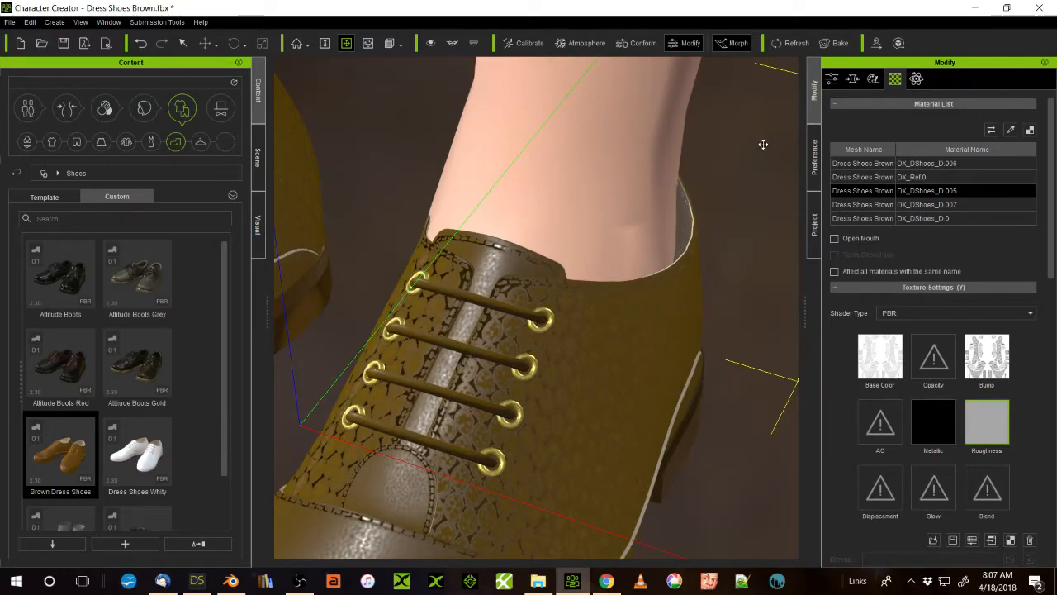
left_click(852, 80)
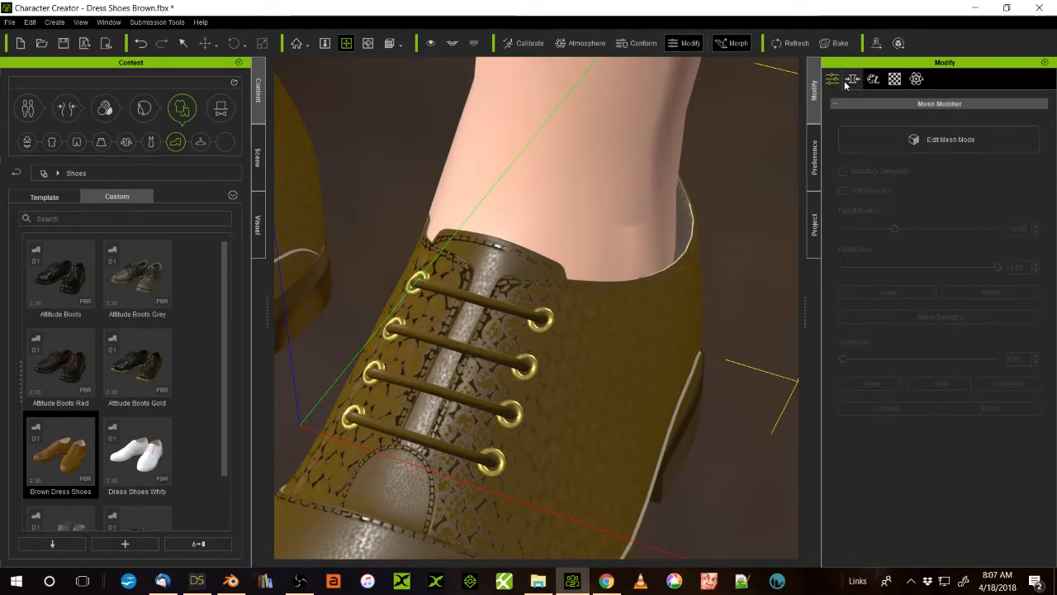
left_click(833, 79)
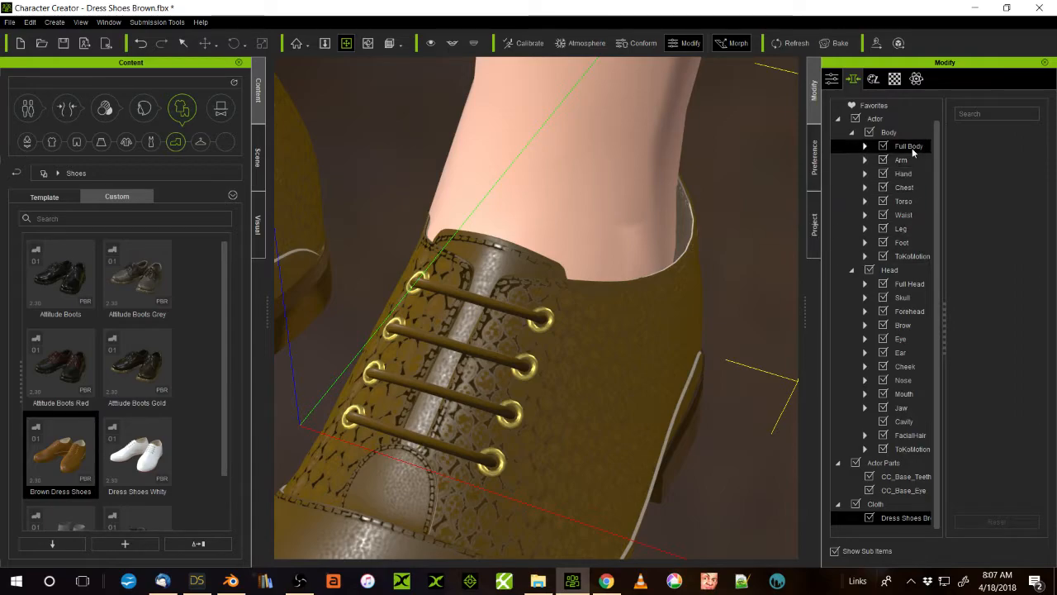
left_click(896, 79)
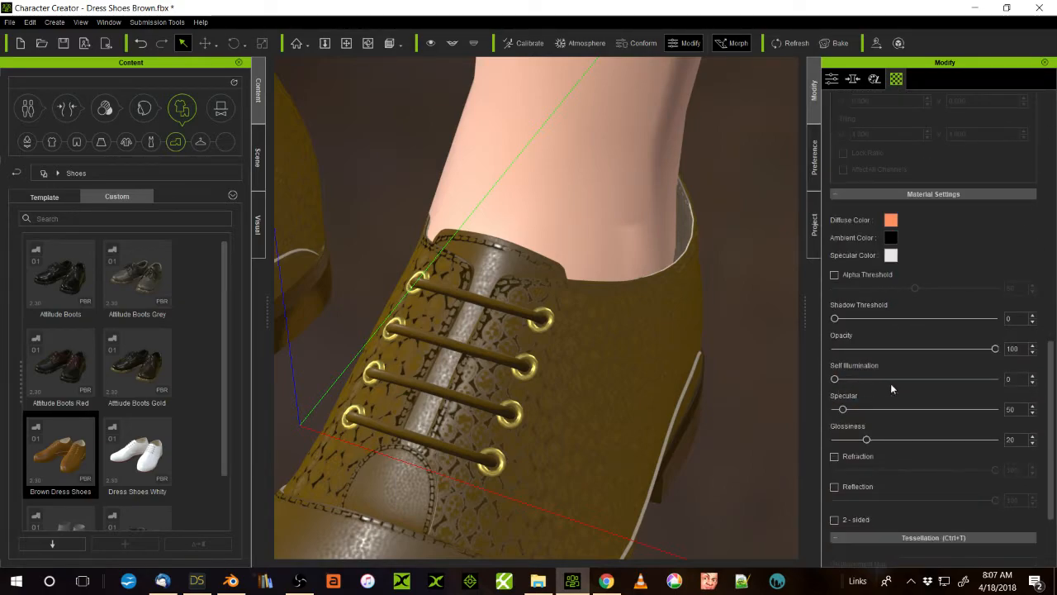
left_click_drag(995, 347, 834, 347)
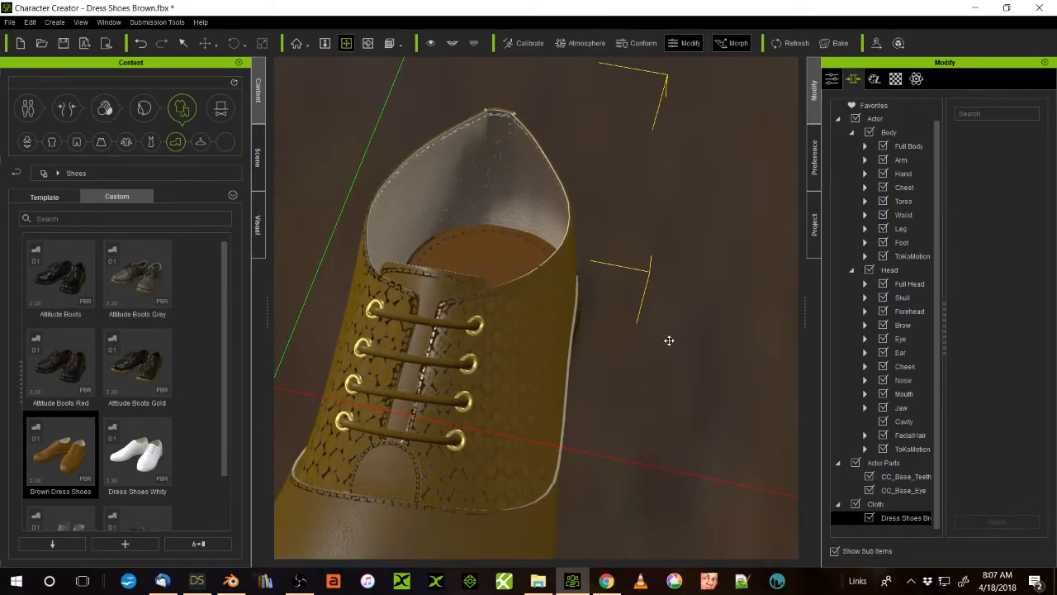
Lower the shoe leather's bump Strength to about 33
left_click(896, 79)
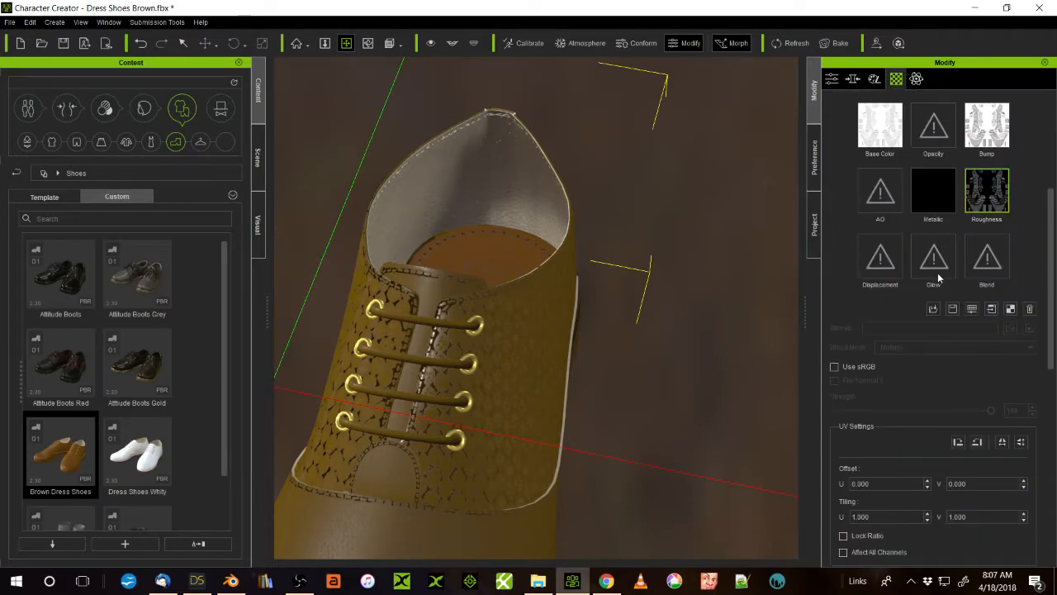
left_click(988, 124)
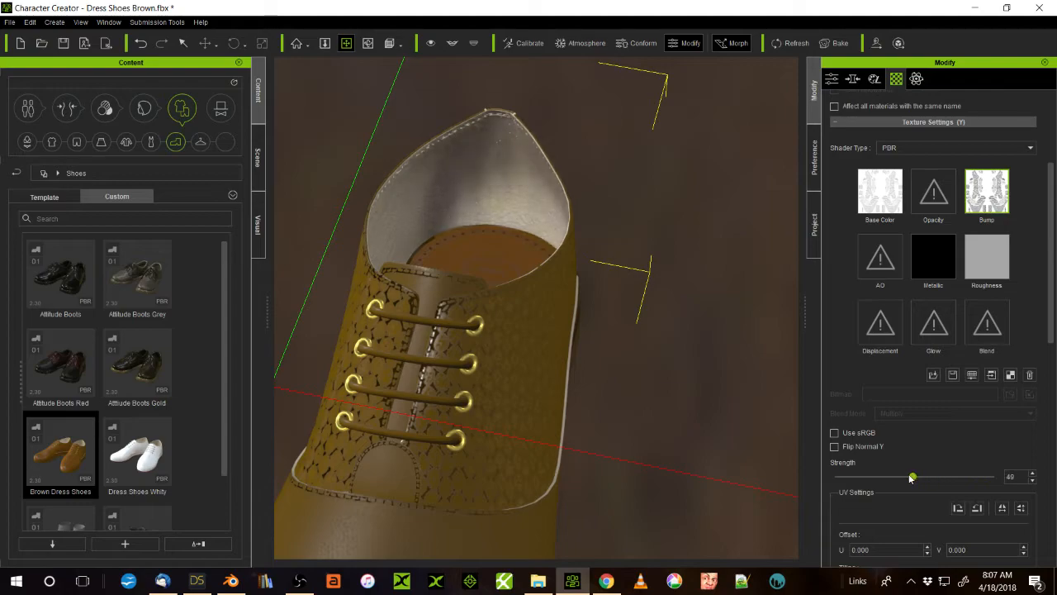
left_click_drag(912, 476, 889, 475)
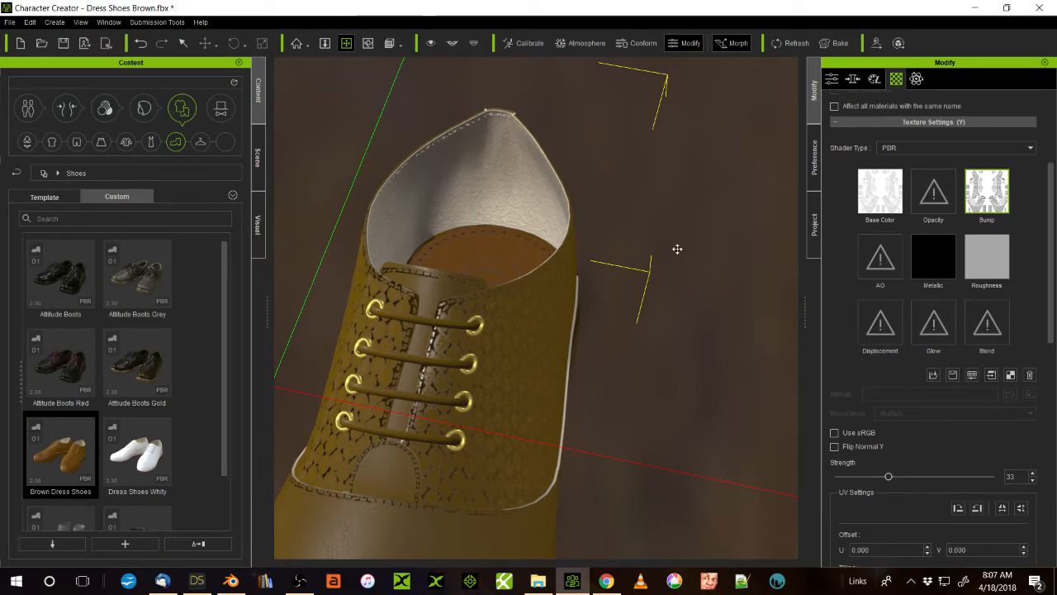
Test lower bump values on the shoe liner material, then set its Strength back to 100
left_click(897, 79)
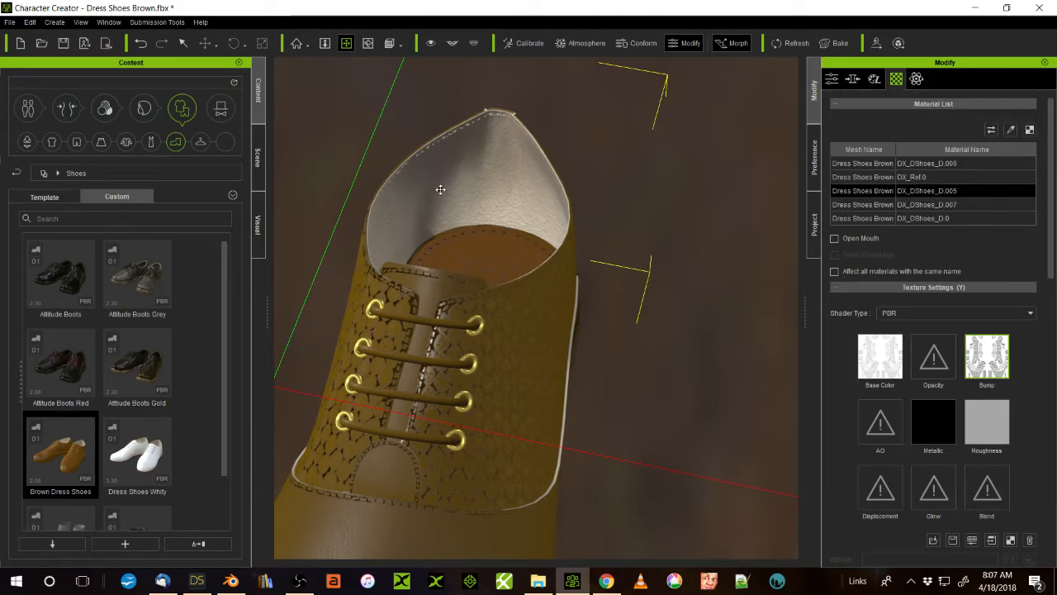
left_click(909, 204)
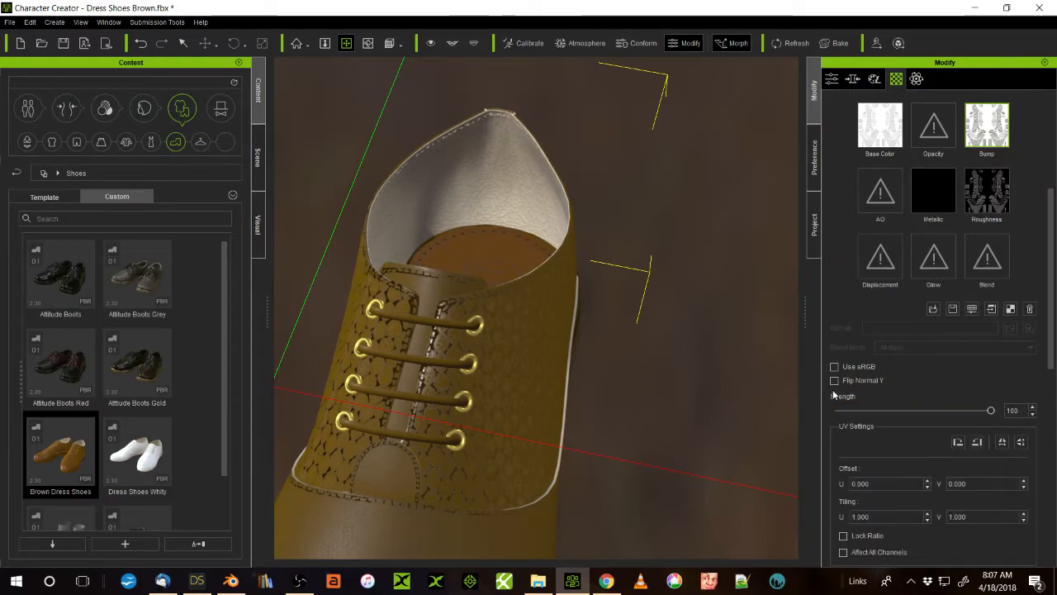
scroll("down", 3)
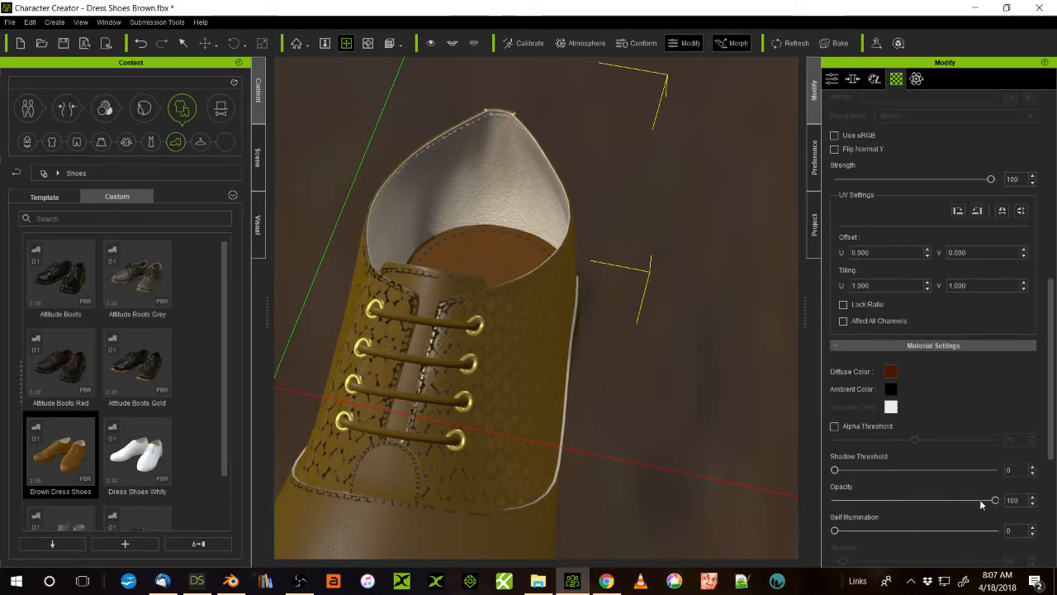
scroll("up", 3)
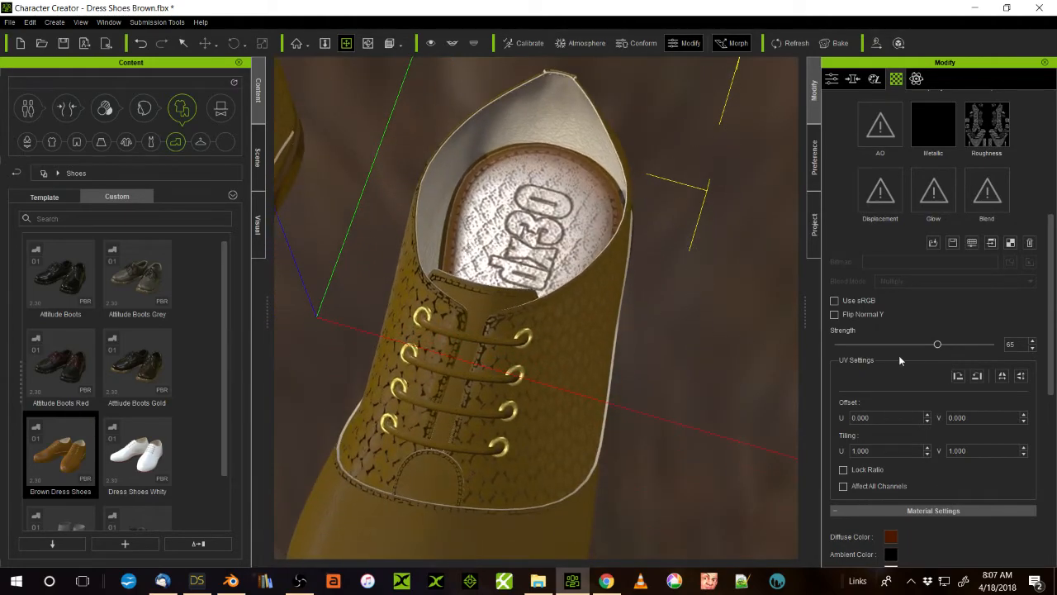
left_click_drag(939, 344, 991, 343)
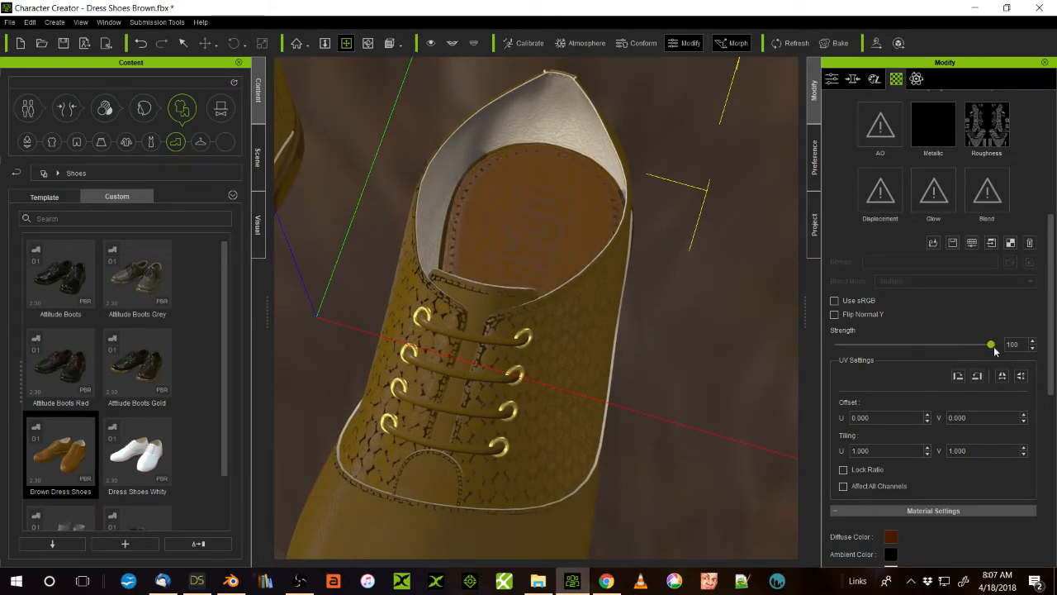
left_click_drag(991, 345, 940, 345)
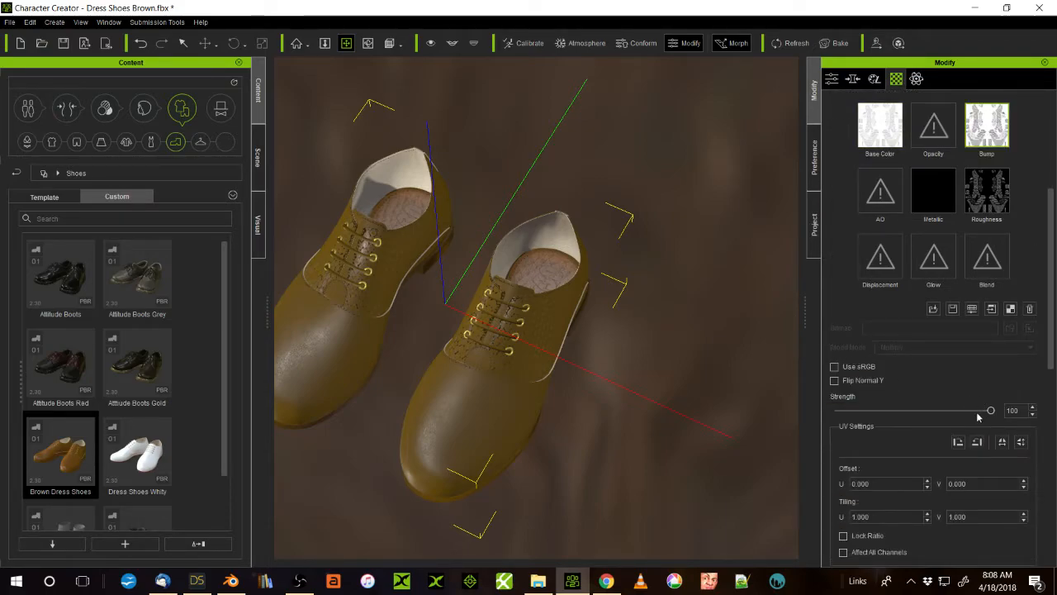
Set the shoe bump Strength to about 47
left_click_drag(991, 410, 895, 410)
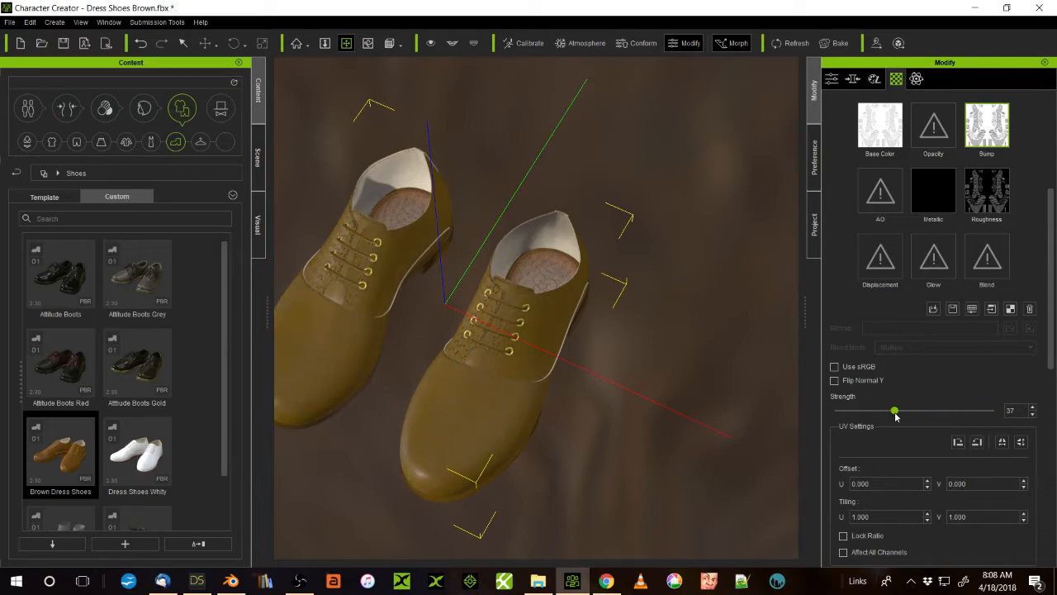
left_click_drag(895, 409, 911, 409)
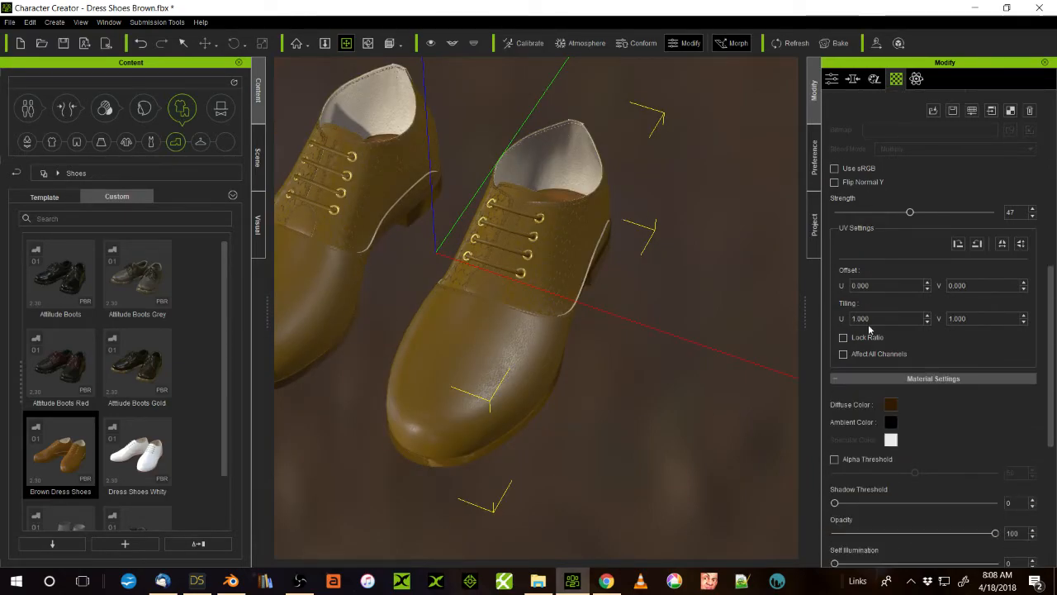
Give the leather a warmer, redder dark brown diffuse colour and inspect the result
left_click(891, 403)
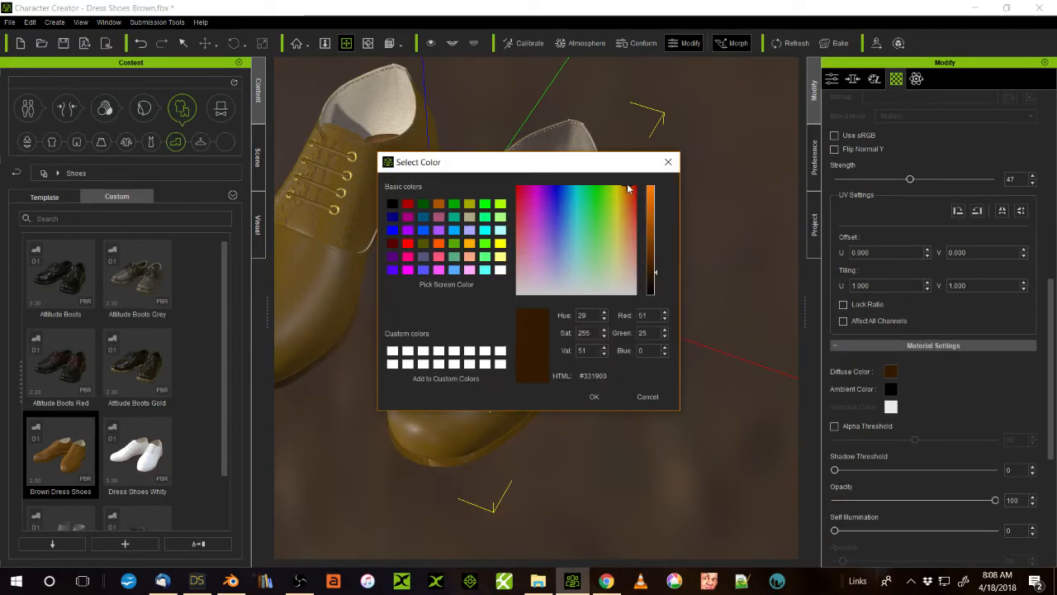
left_click(628, 192)
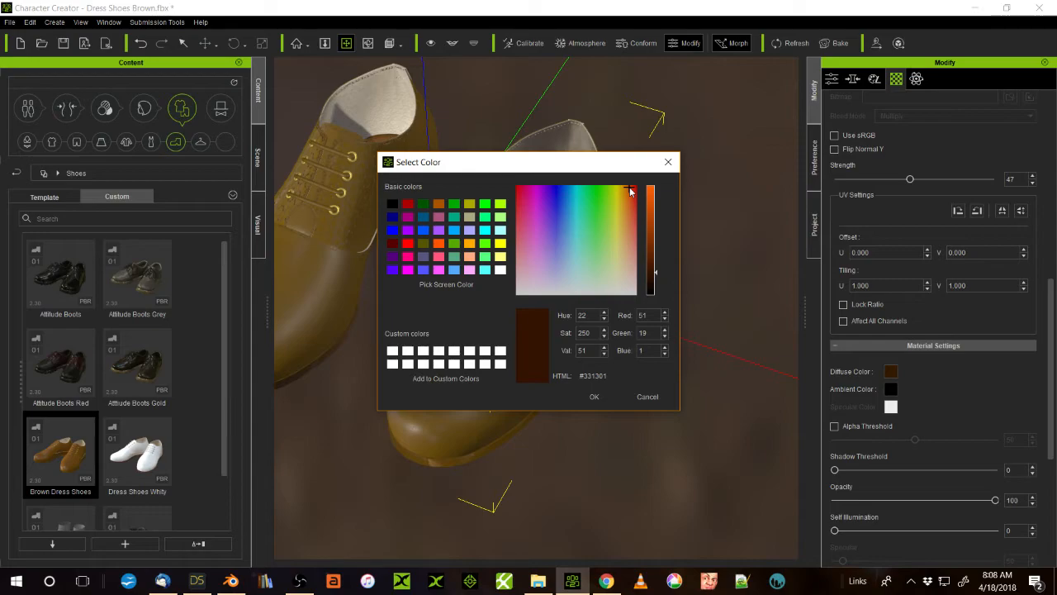
left_click(594, 397)
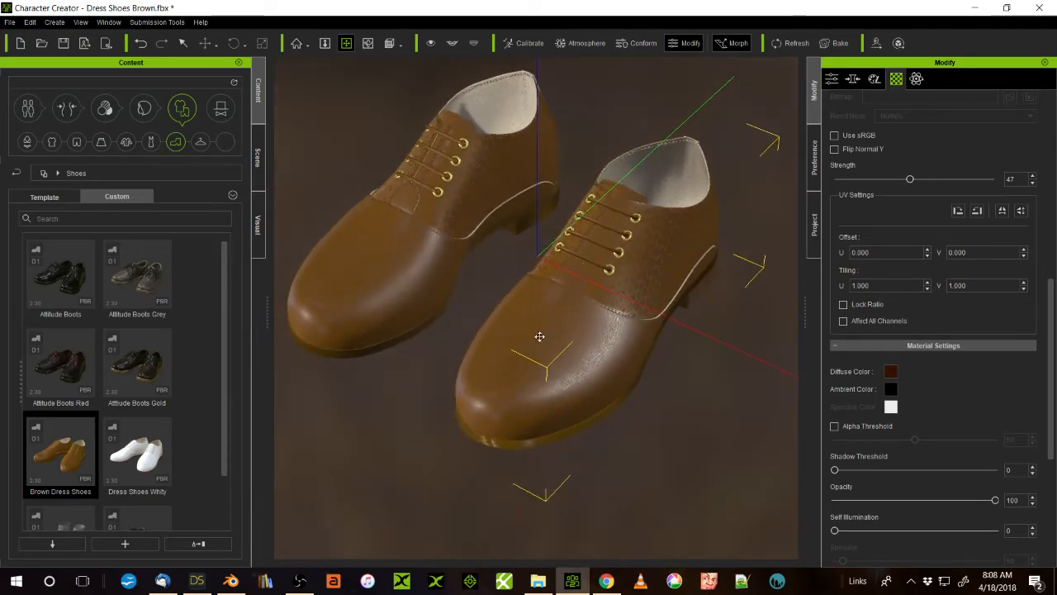
left_click_drag(538, 337, 603, 297)
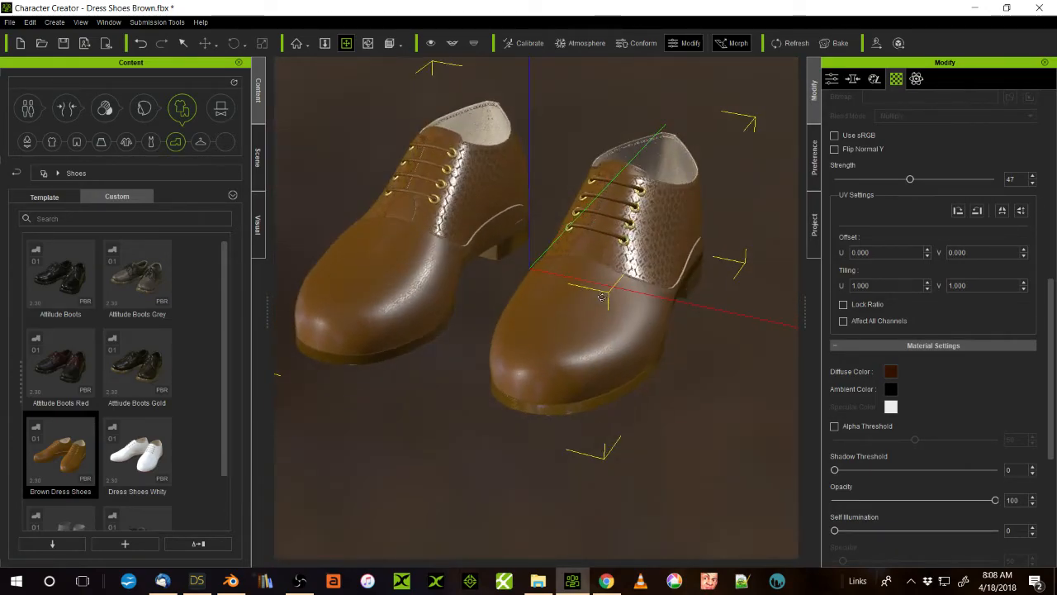
left_click_drag(603, 297, 570, 248)
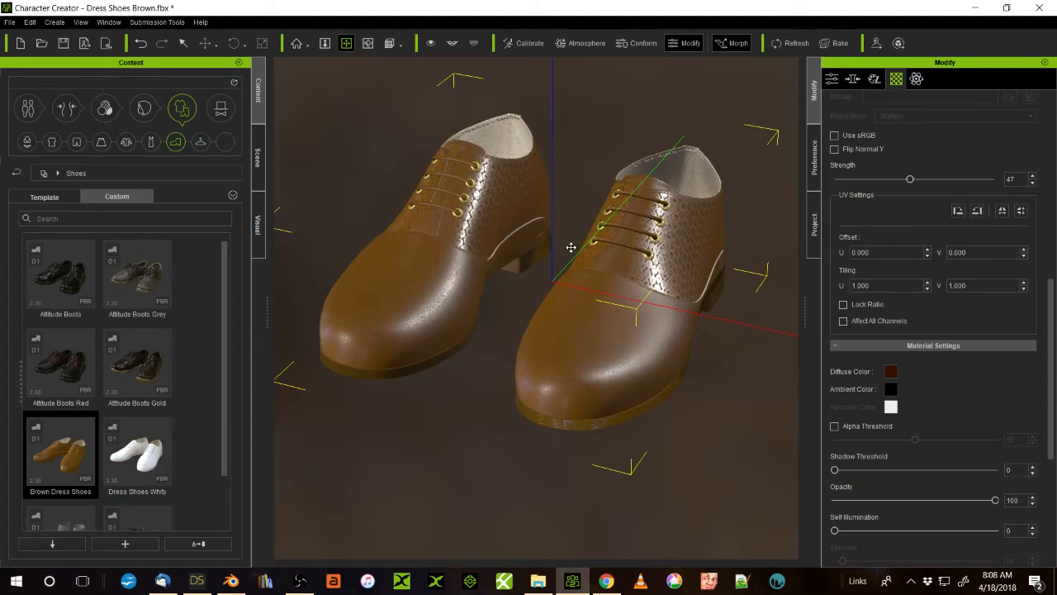